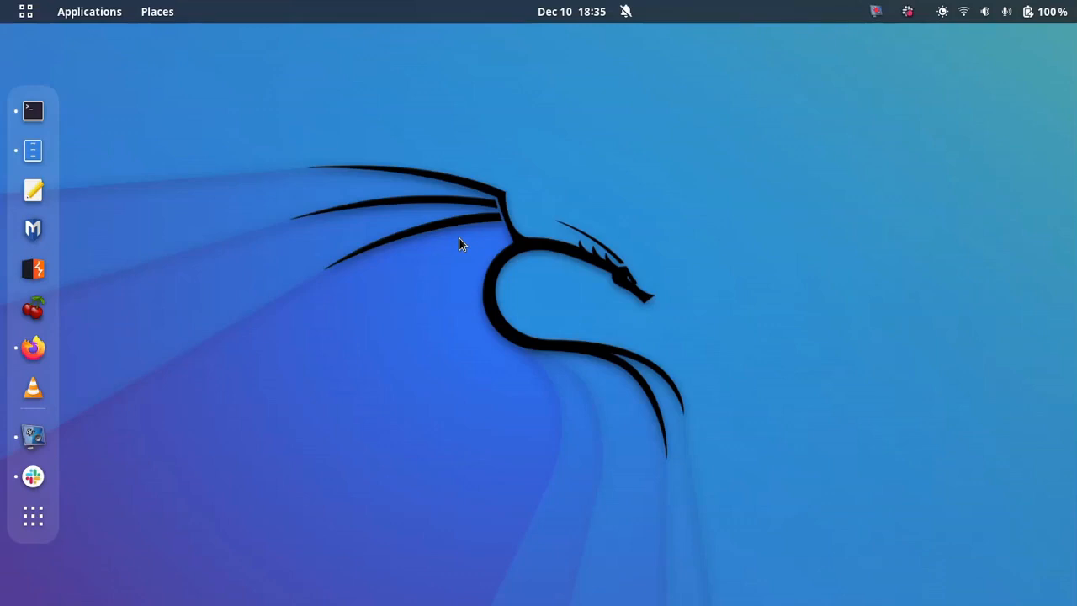
pyautogui.moveTo(211, 199)
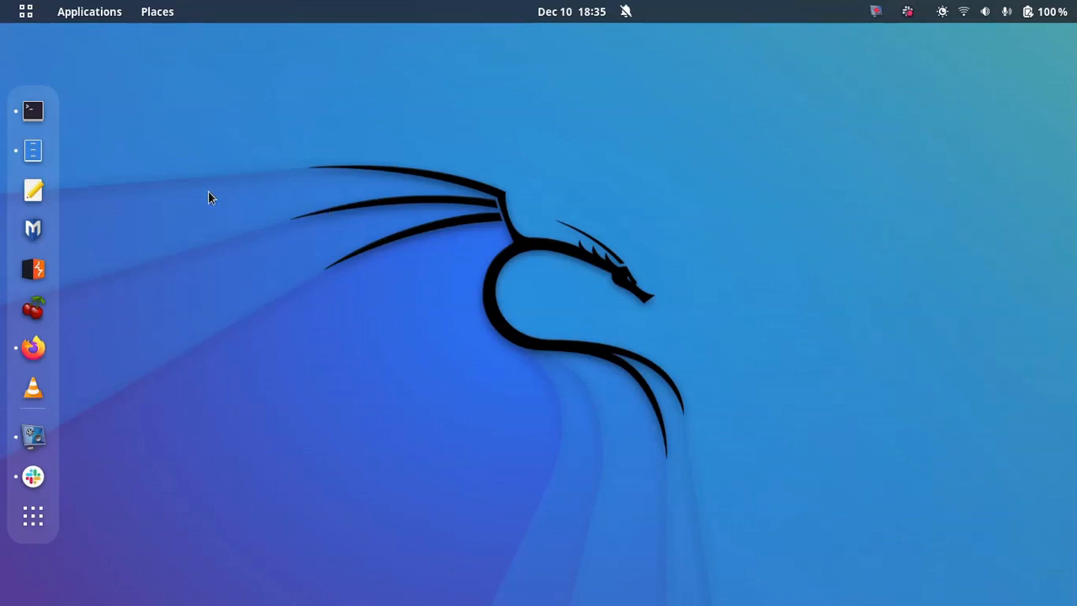
# Step: Launch a Terminal window from the dock
pyautogui.click(33, 111)
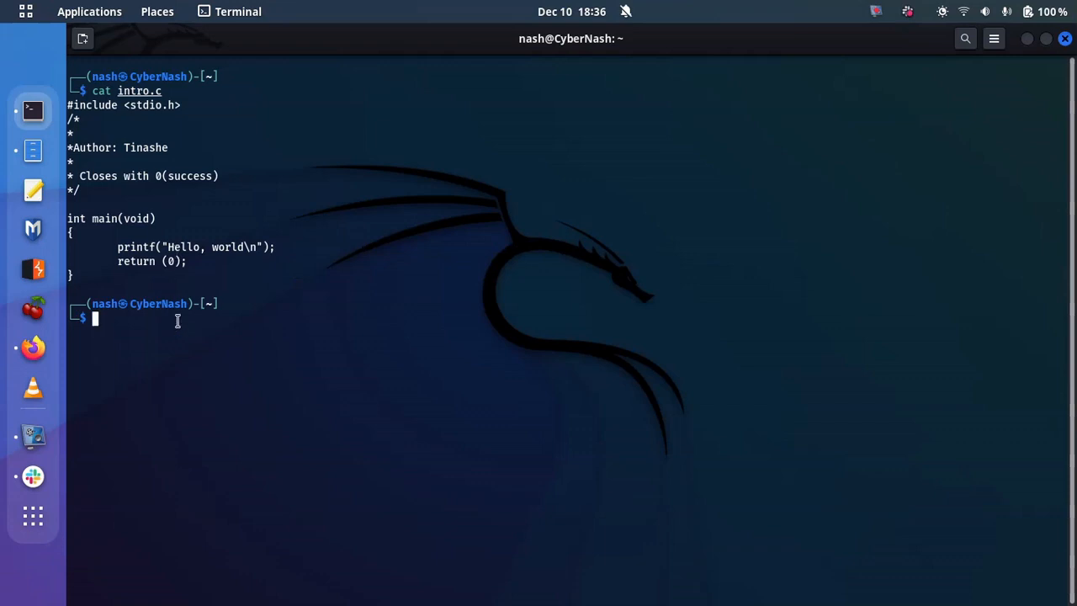
pyautogui.moveTo(100, 236)
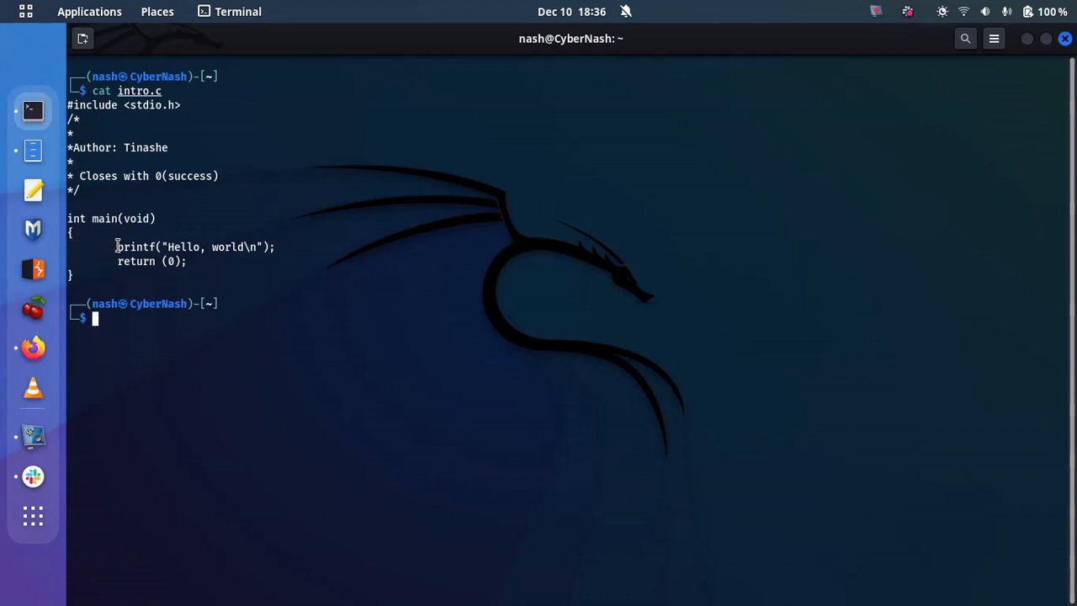
pyautogui.moveTo(133, 310)
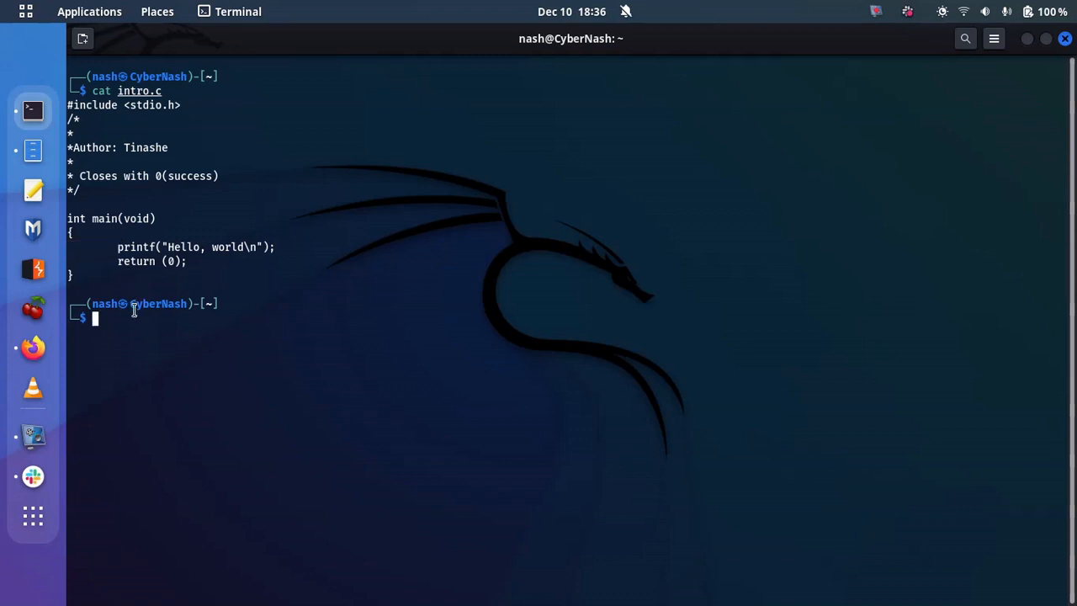
pyautogui.moveTo(108, 126)
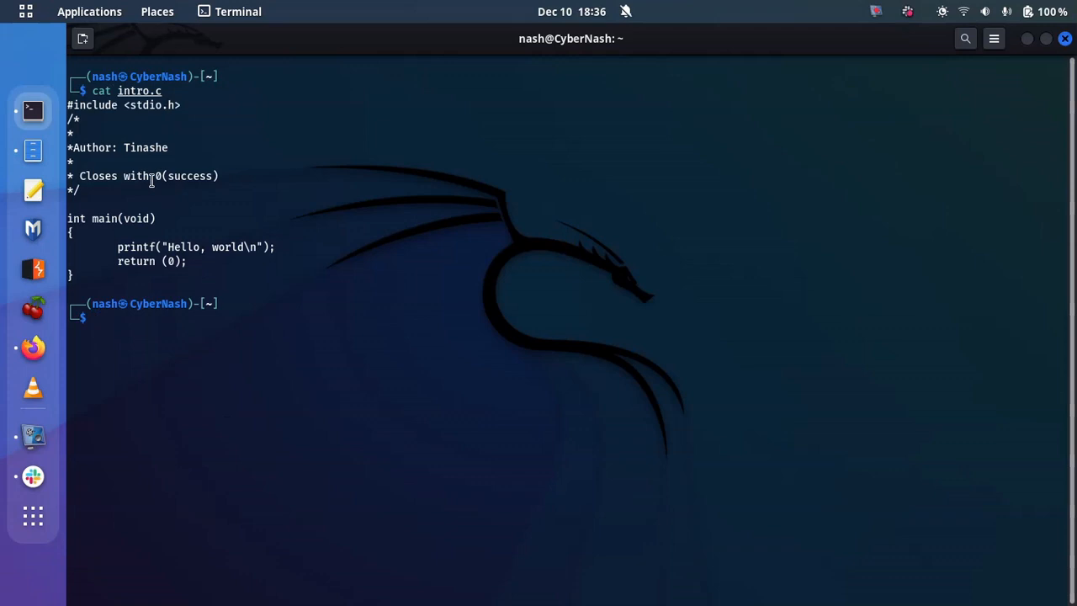
# Step: Remove hello, hello.c and intro.c with rm
pyautogui.write('rm hello hello.c')
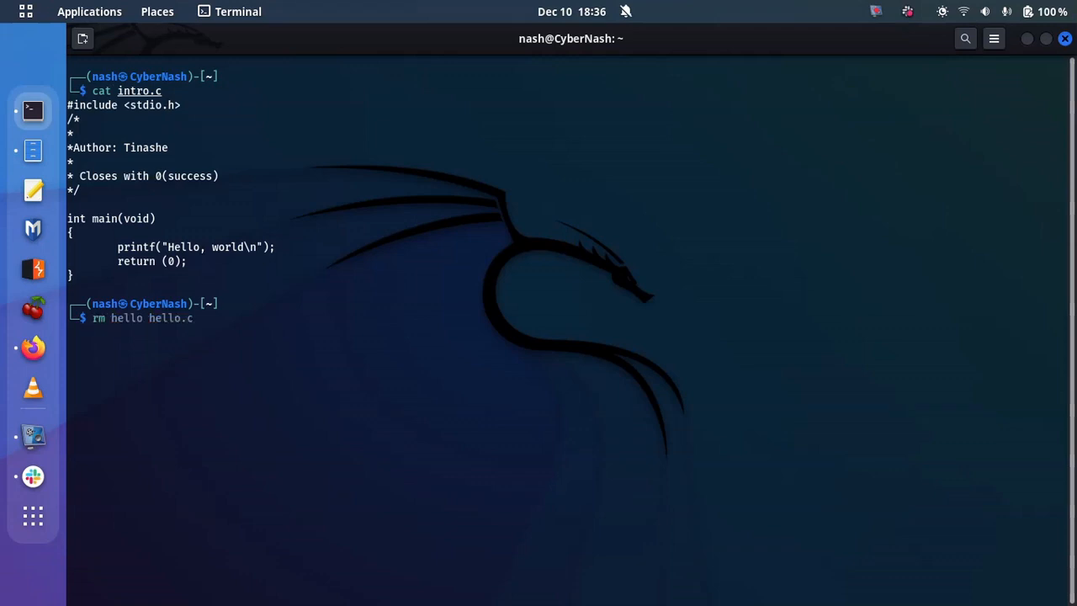
pyautogui.write('intro.c')
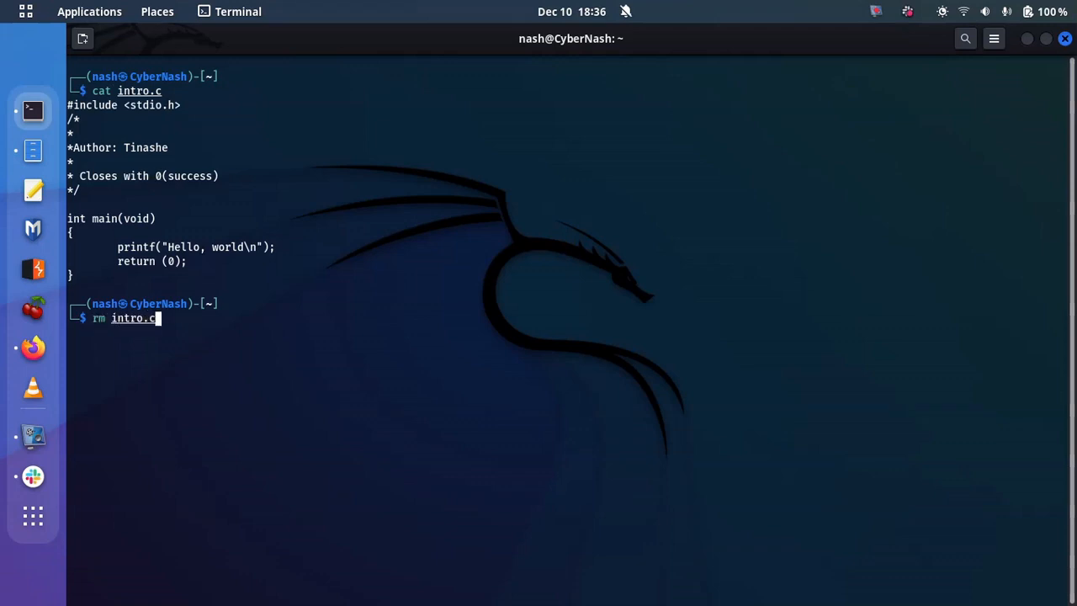
pyautogui.press('Return')
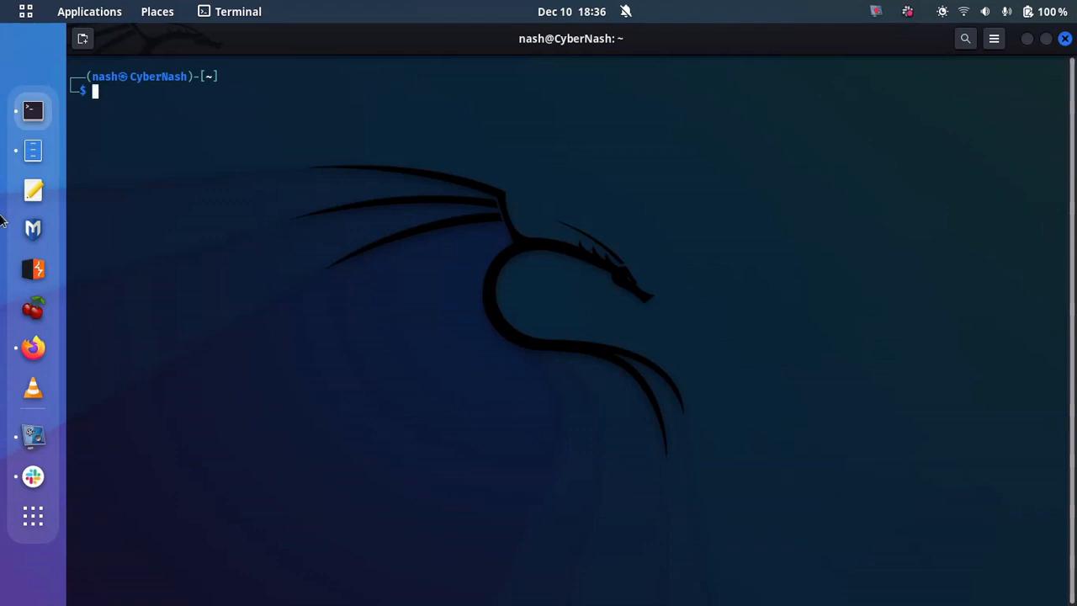
pyautogui.moveTo(278, 215)
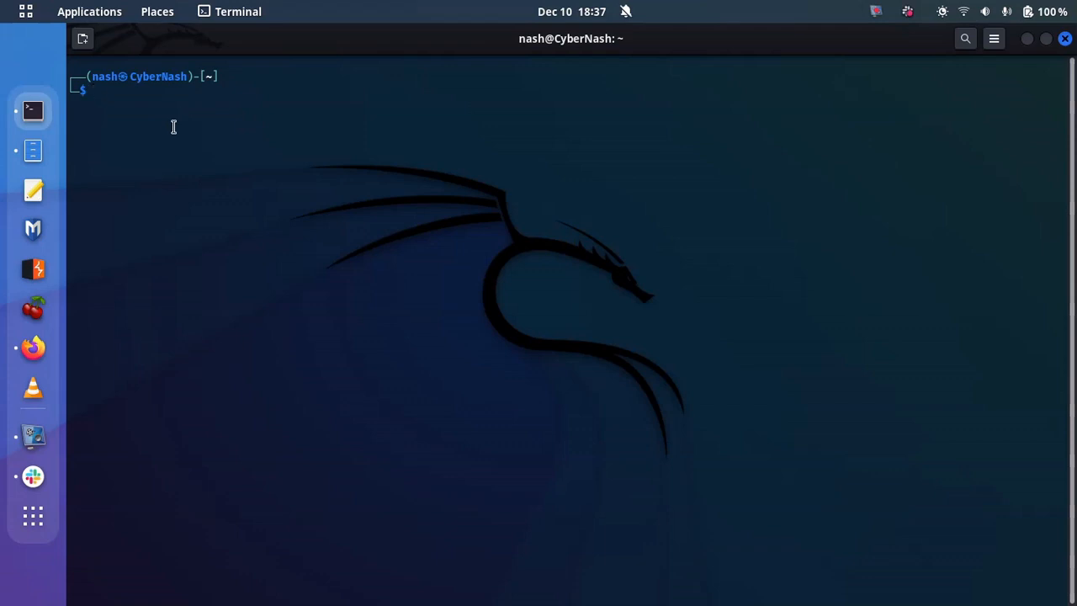
pyautogui.write('sudo su && cd Downloads')
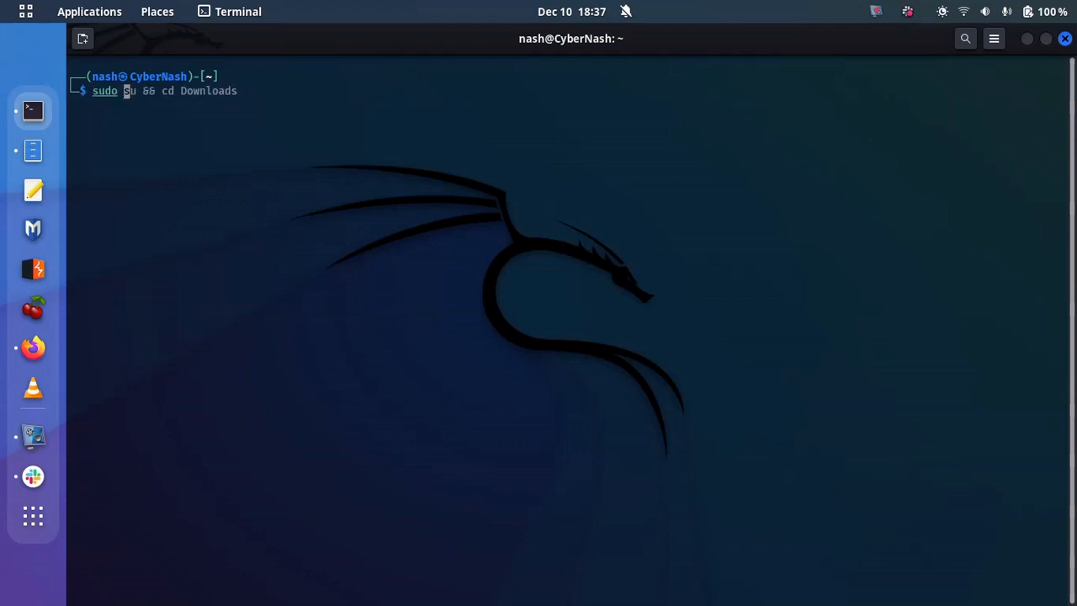
pyautogui.write('sudo apt install metacity')
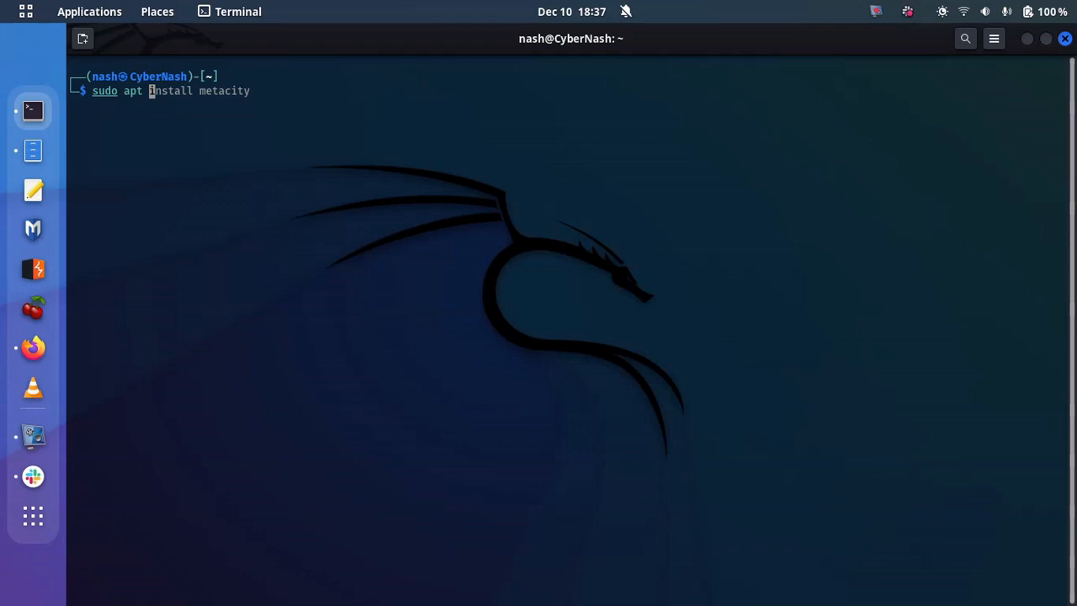
pyautogui.moveTo(175, 90)
pyautogui.write(' install nano')
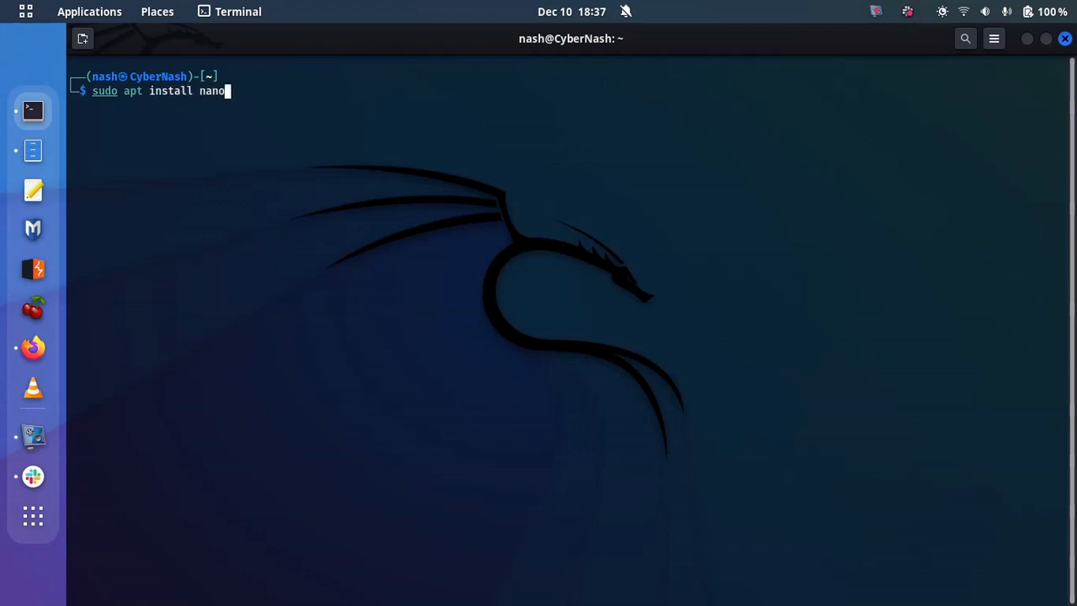
pyautogui.press('Return')
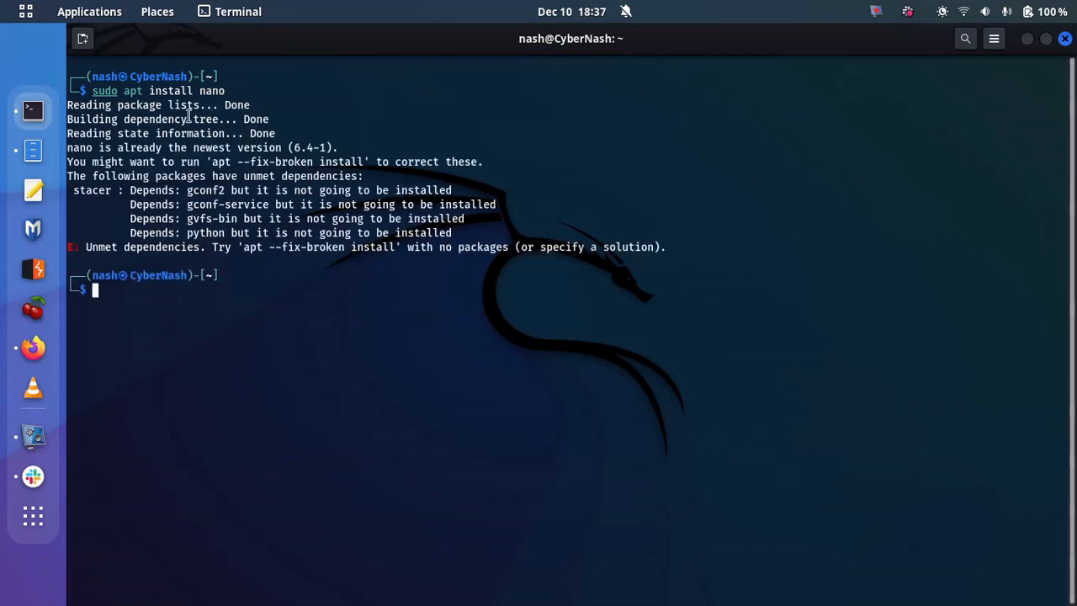
pyautogui.write('clear')
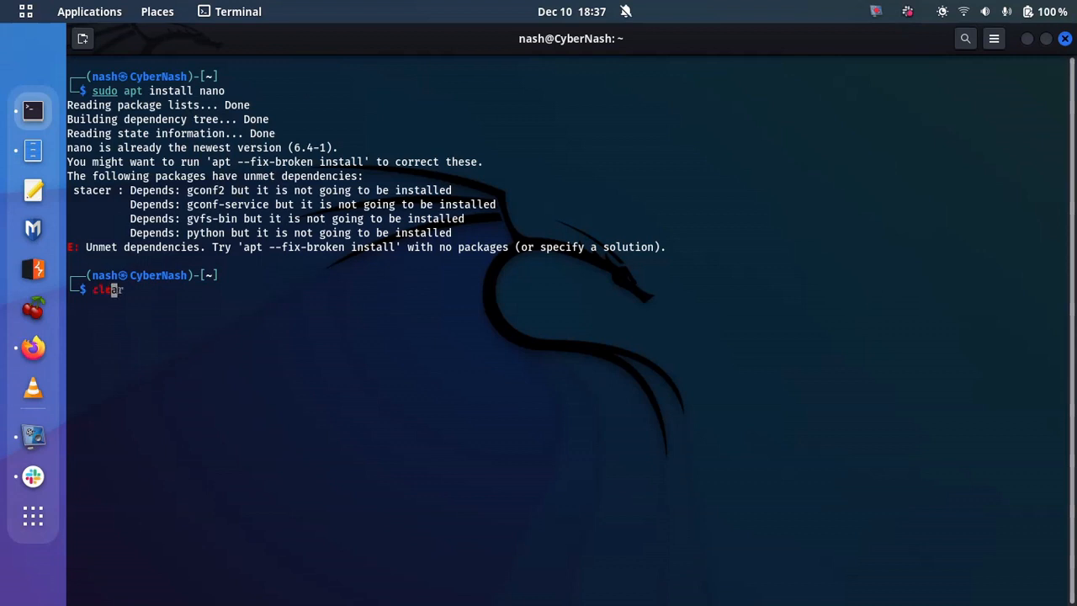
pyautogui.press('Return')
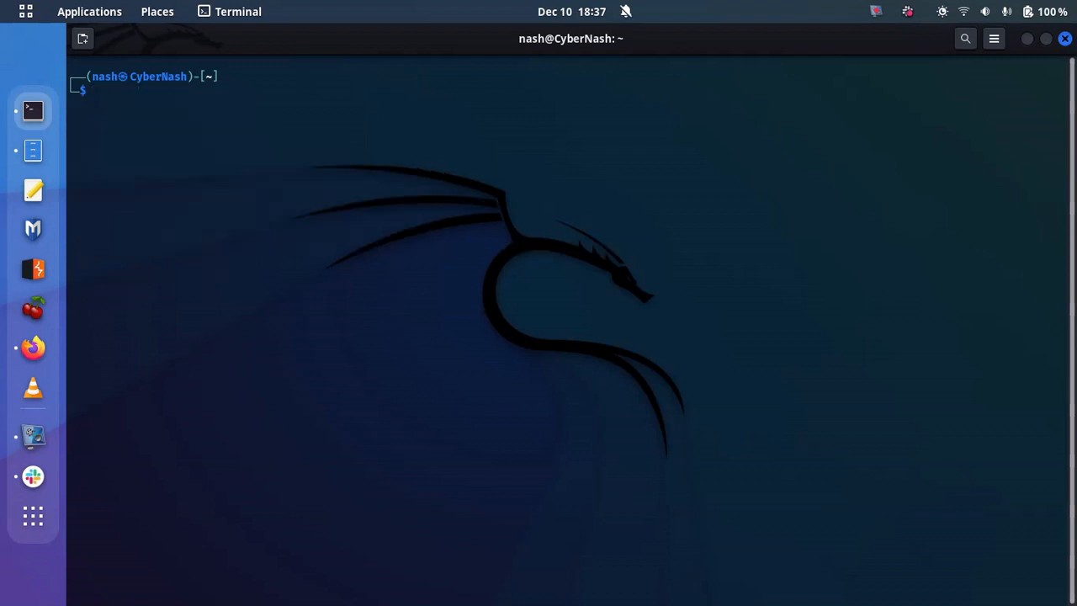
pyautogui.write('sudo apt install nano')
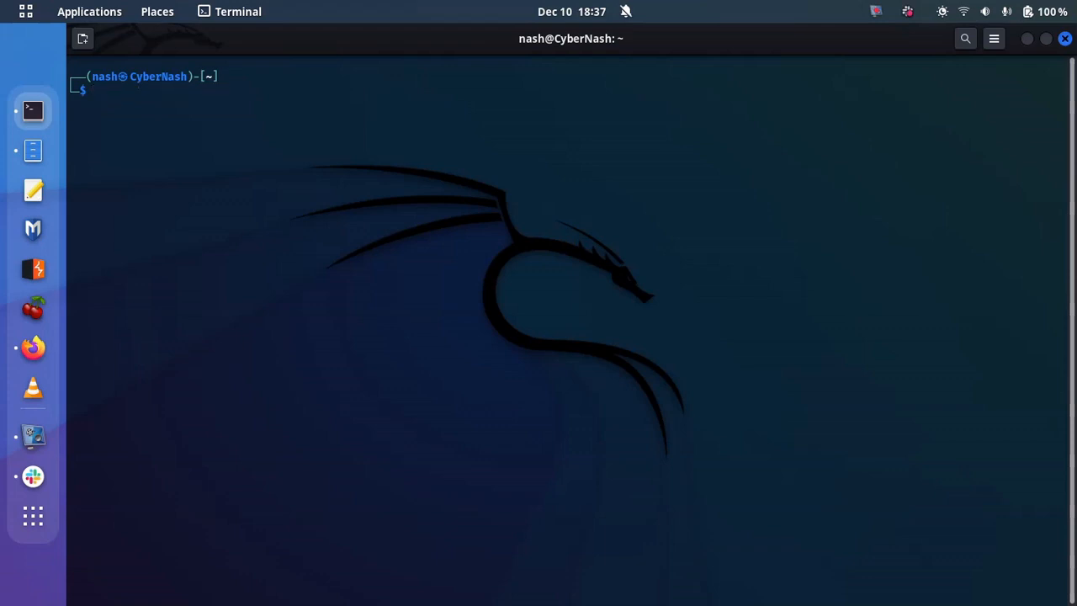
# Step: Enter the nano intro.c command at the prompt without running it yet
pyautogui.write('nano intro.c')
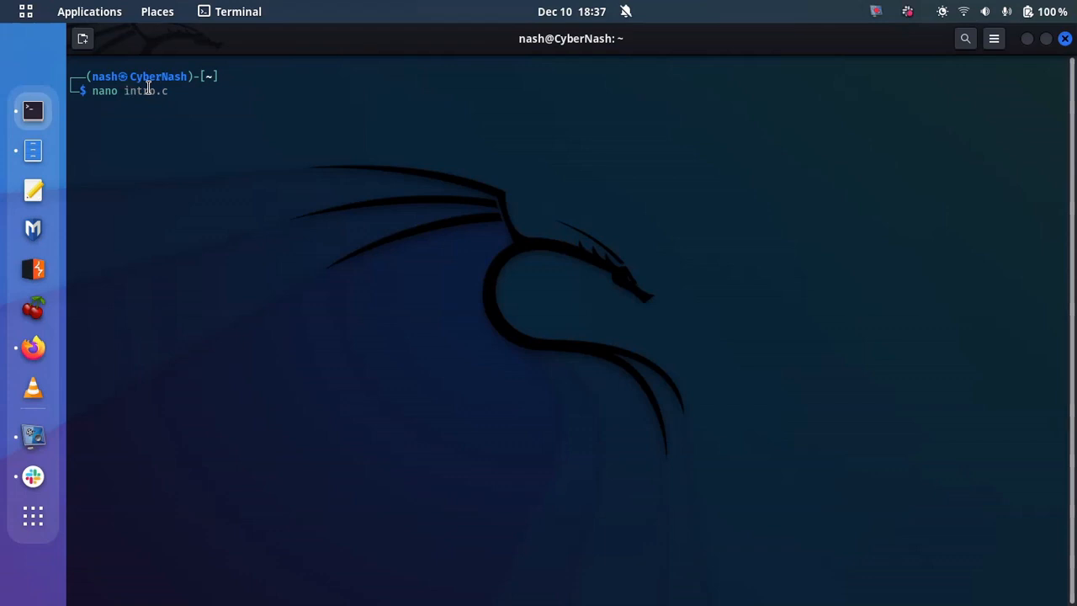
pyautogui.write('o')
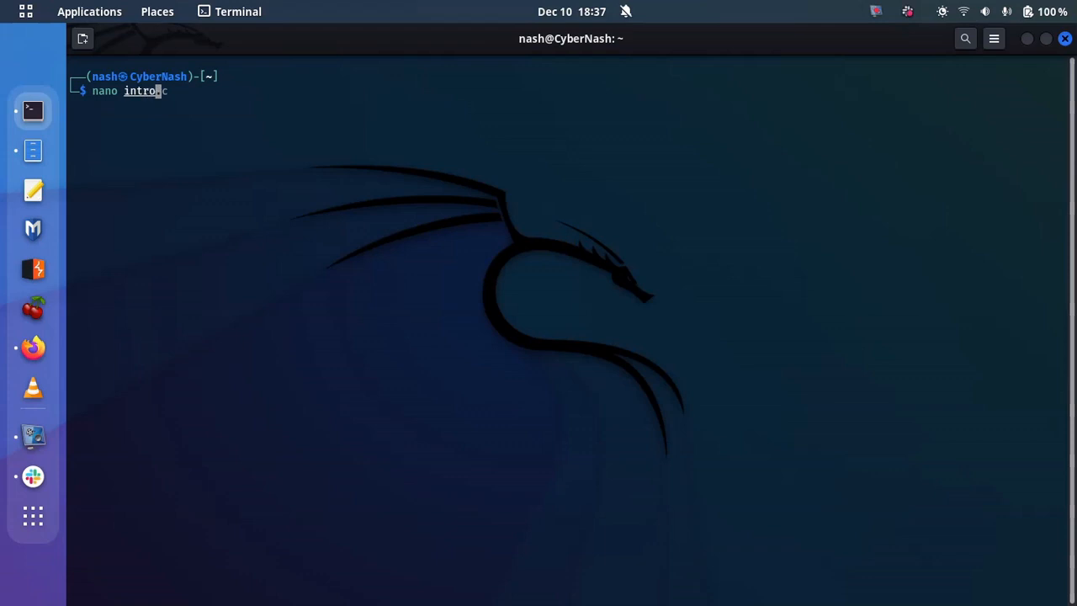
pyautogui.write('.c')
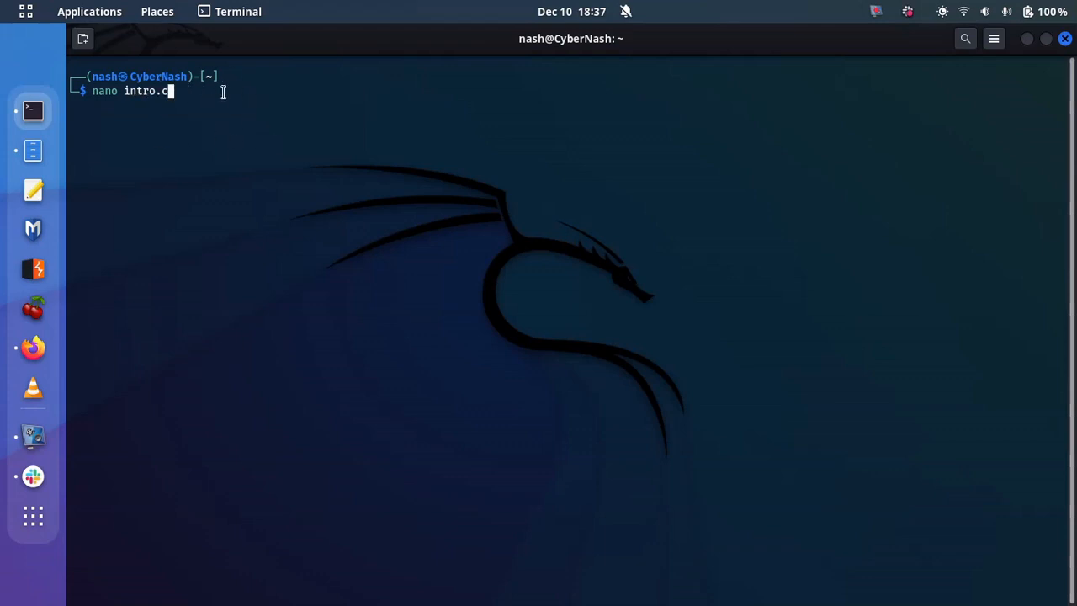
pyautogui.moveTo(216, 149)
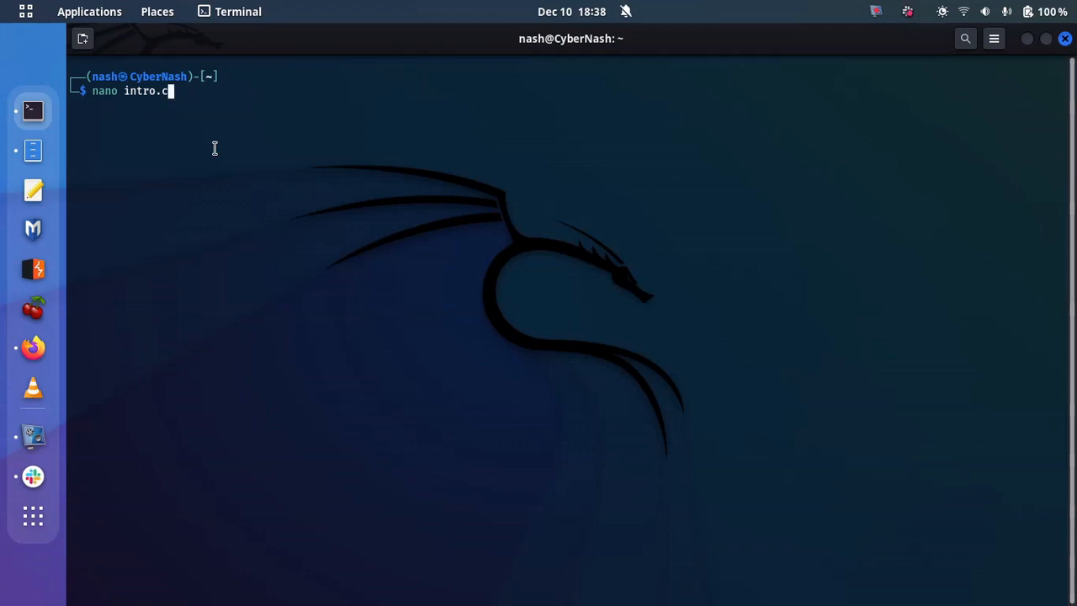
# Step: Start intro.c in nano with the line #include <stdio.h>
pyautogui.press('Return')
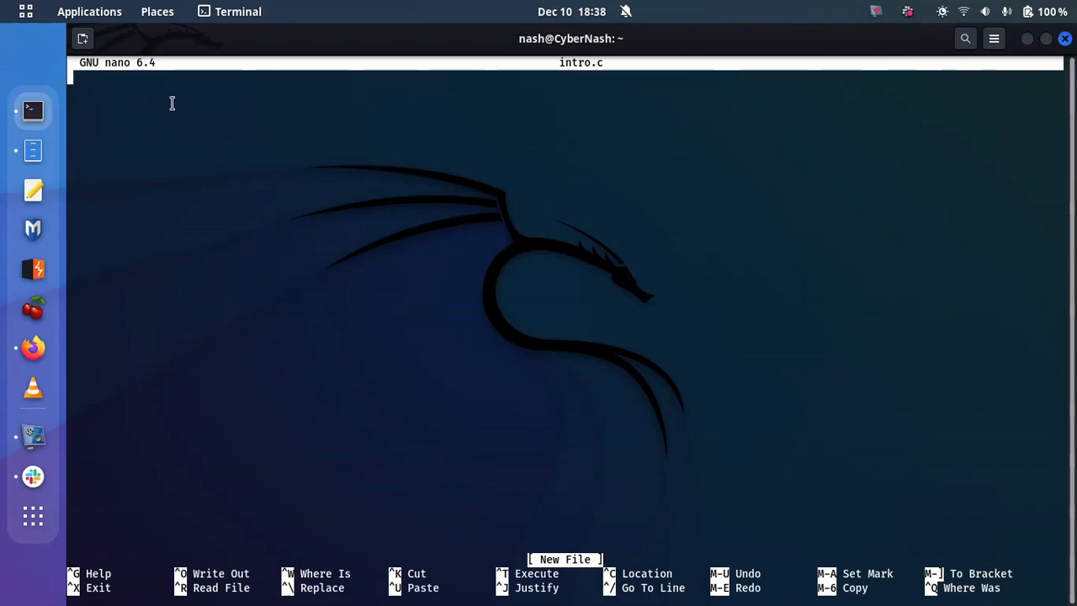
pyautogui.moveTo(566, 520)
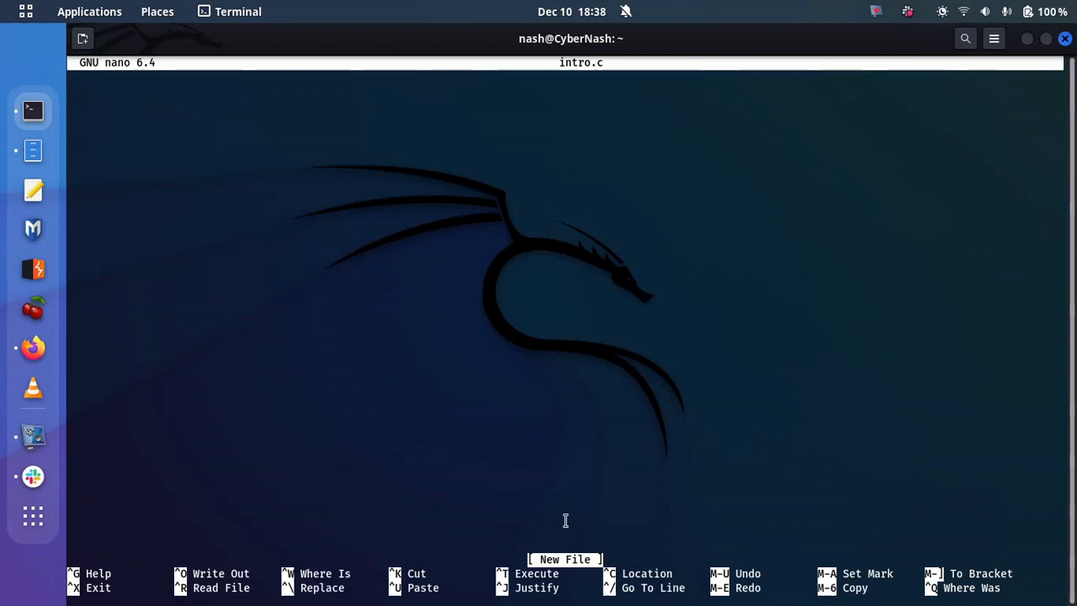
pyautogui.moveTo(552, 465)
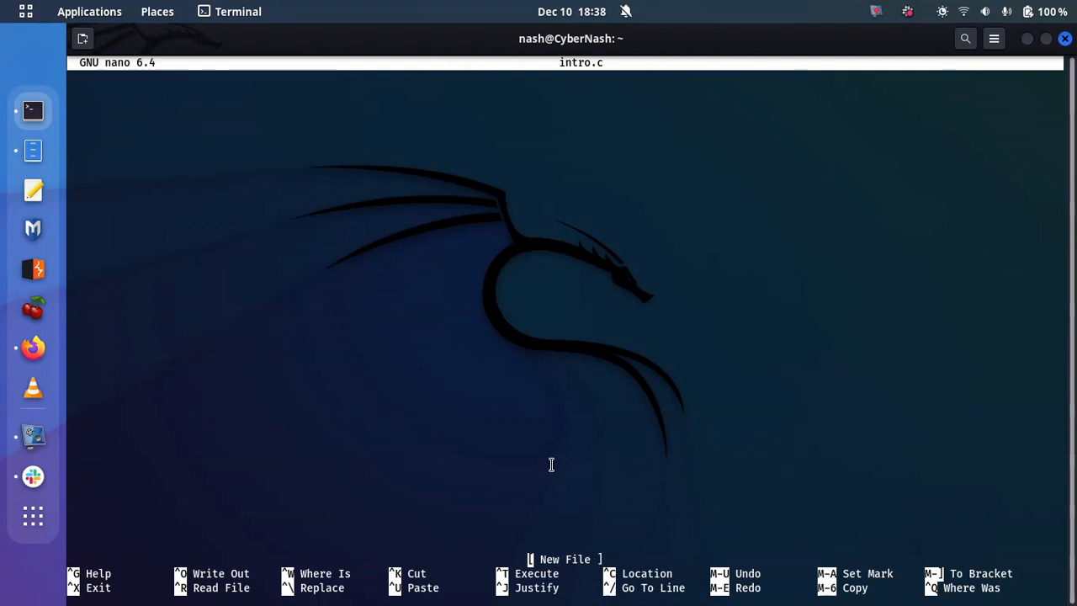
pyautogui.moveTo(414, 324)
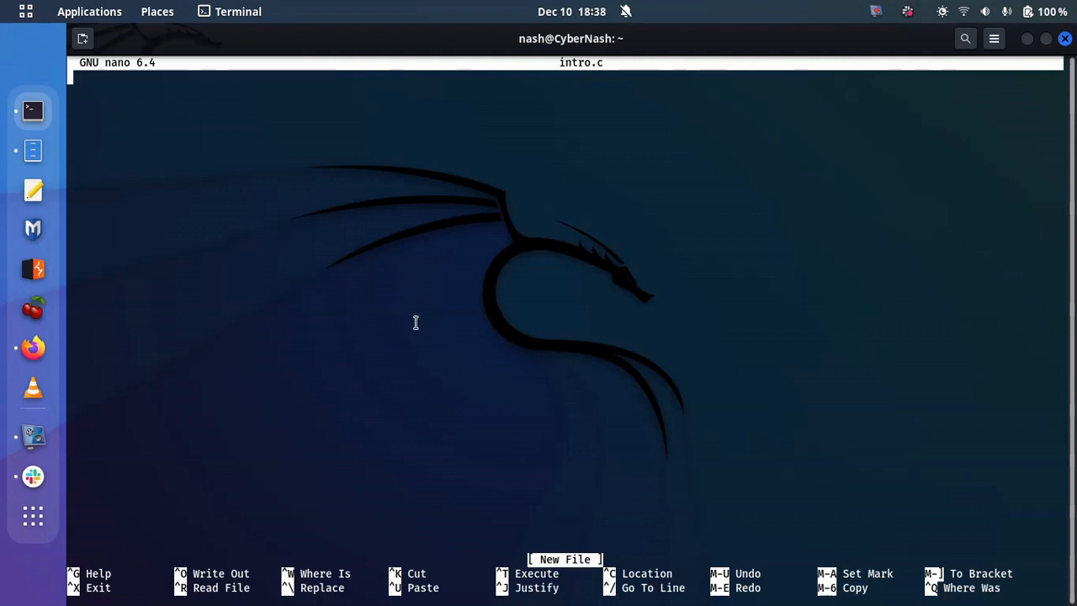
pyautogui.write('#')
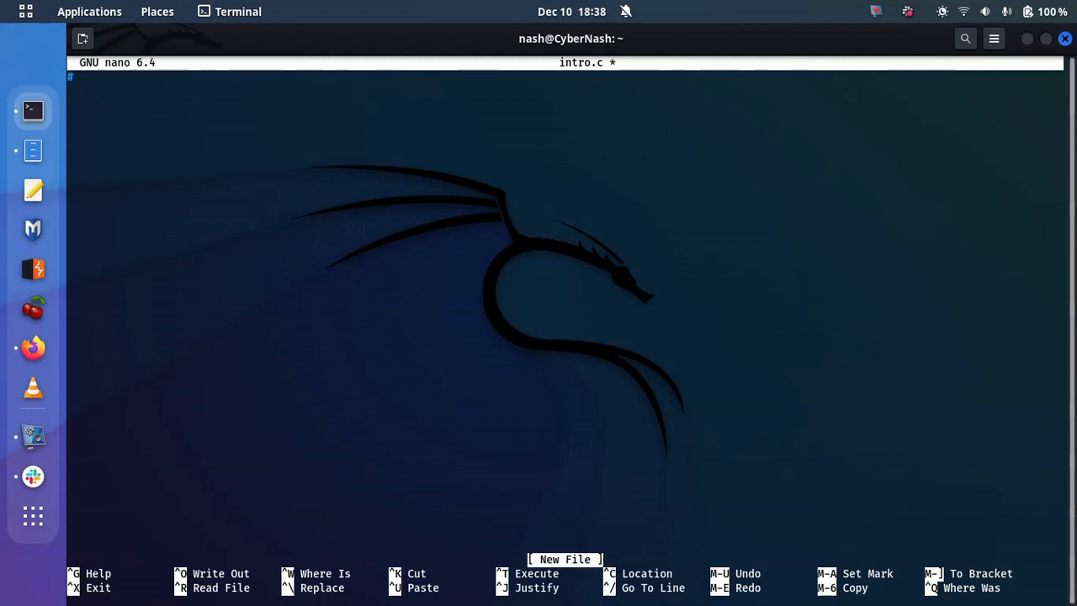
pyautogui.write('include')
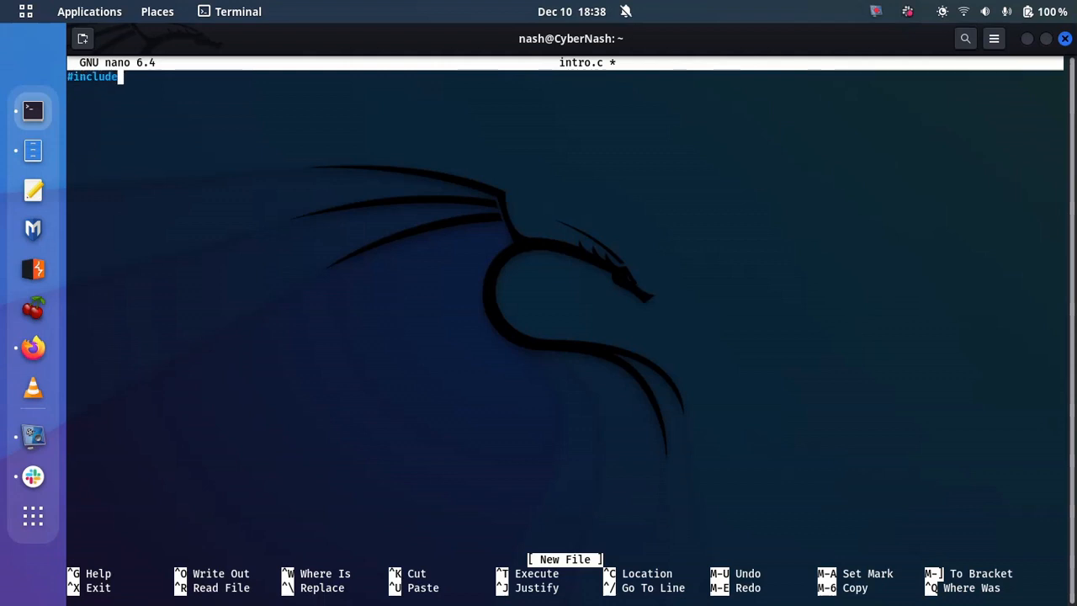
pyautogui.write('<')
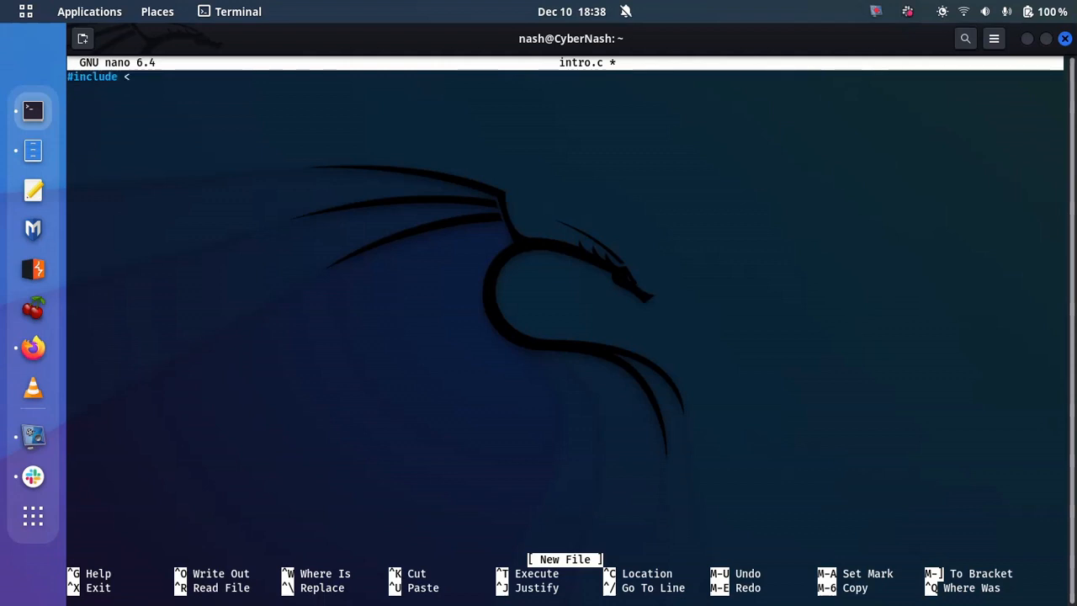
pyautogui.write('std')
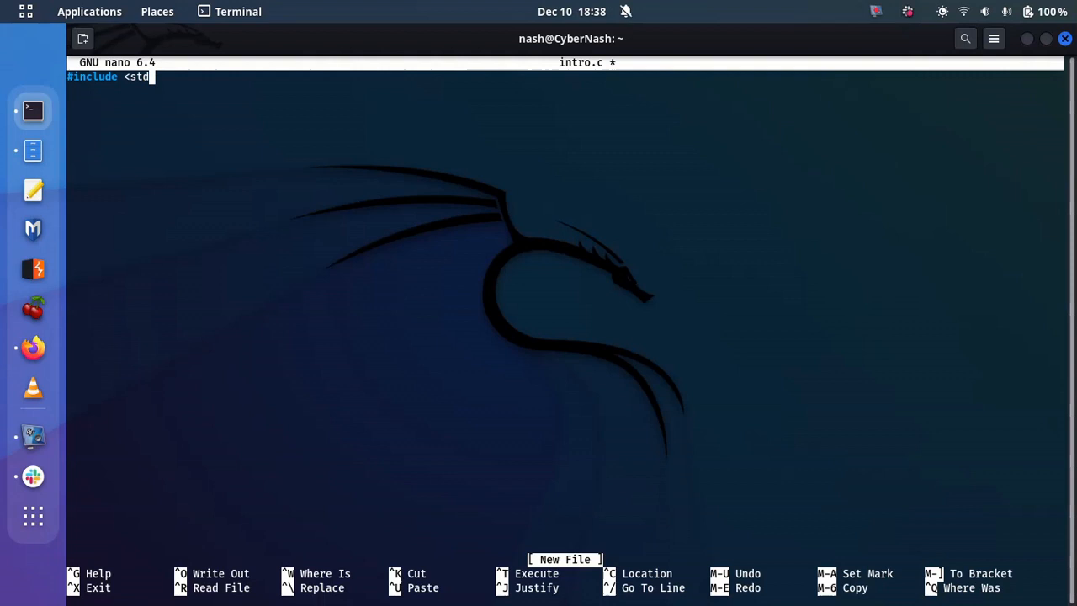
pyautogui.write('io.h')
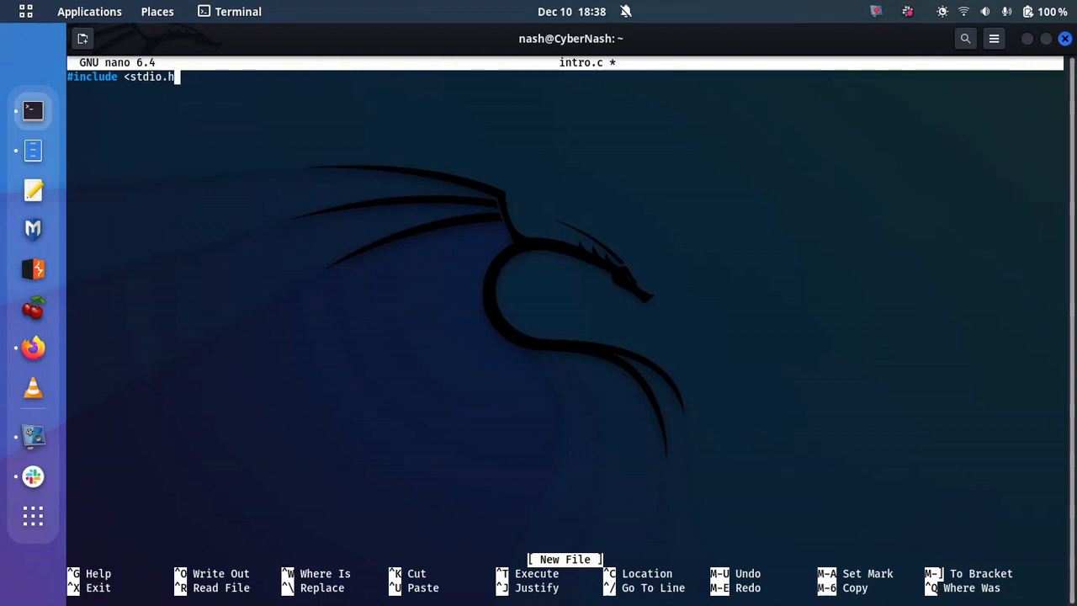
pyautogui.write('>')
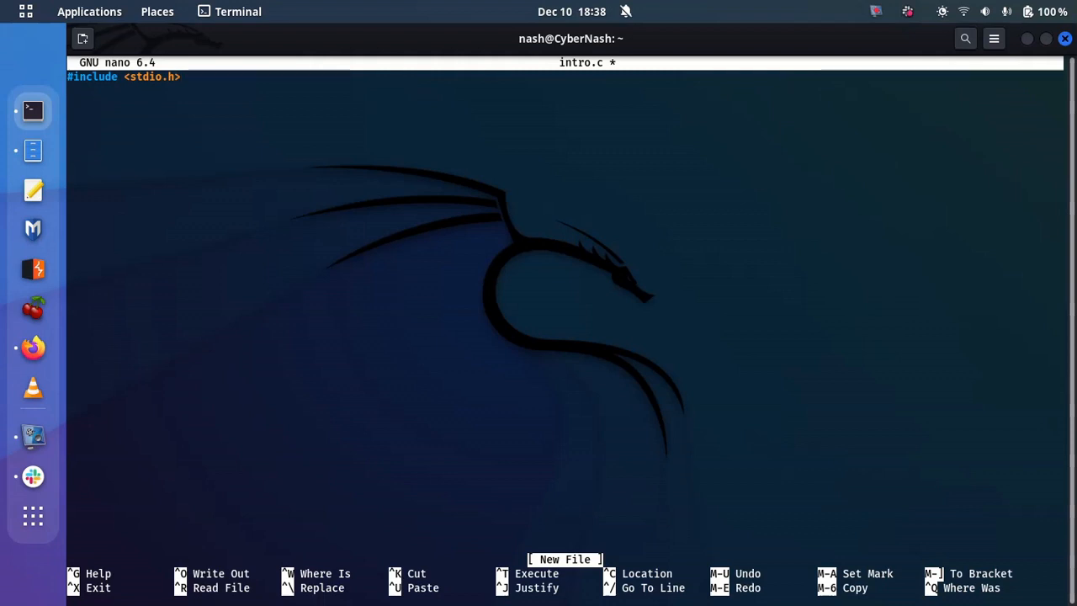
# Step: Write a /* ... */ comment block under the include, followed by a placeholder gibberish line
pyautogui.write('/')
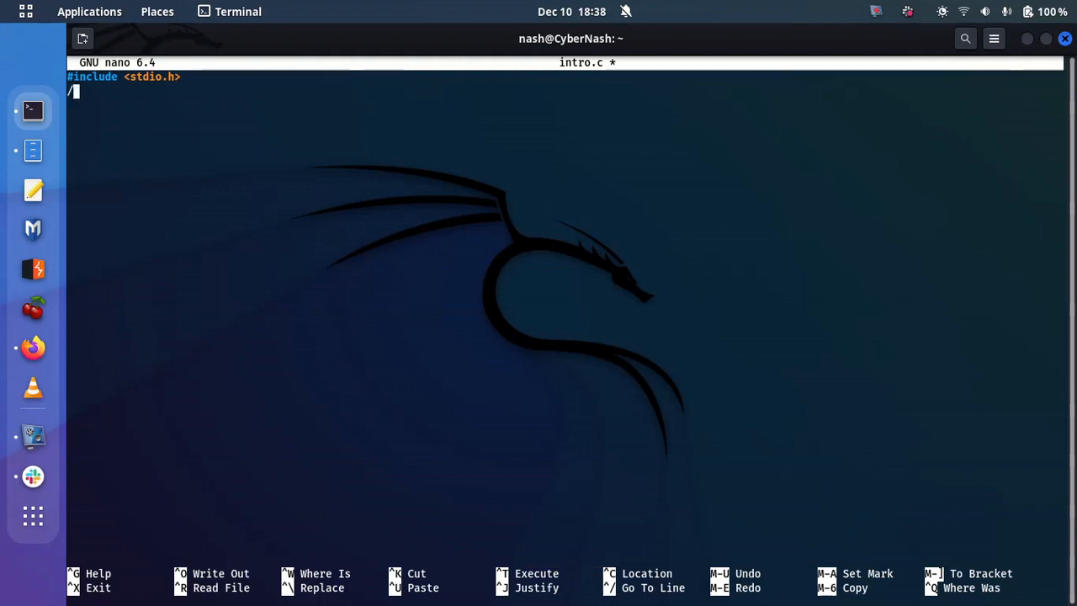
pyautogui.press('BackSpace')
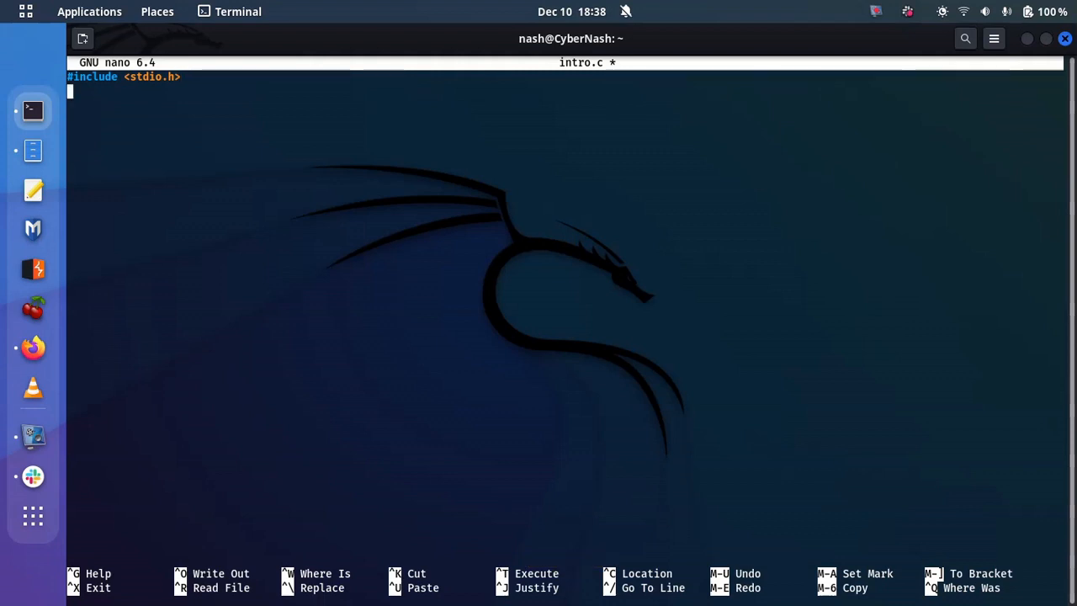
pyautogui.write('/*')
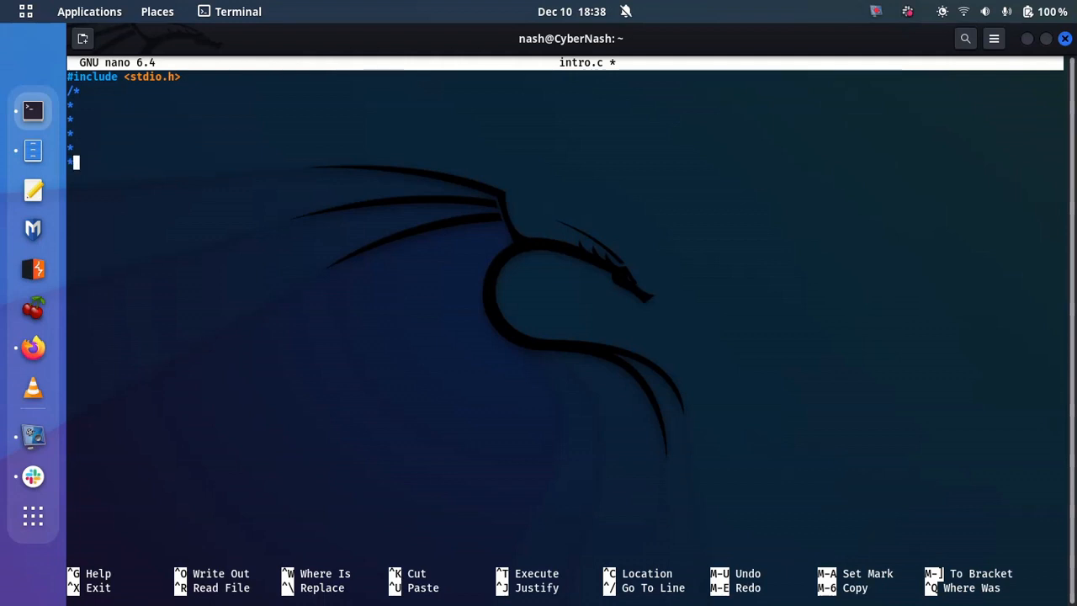
pyautogui.write('/')
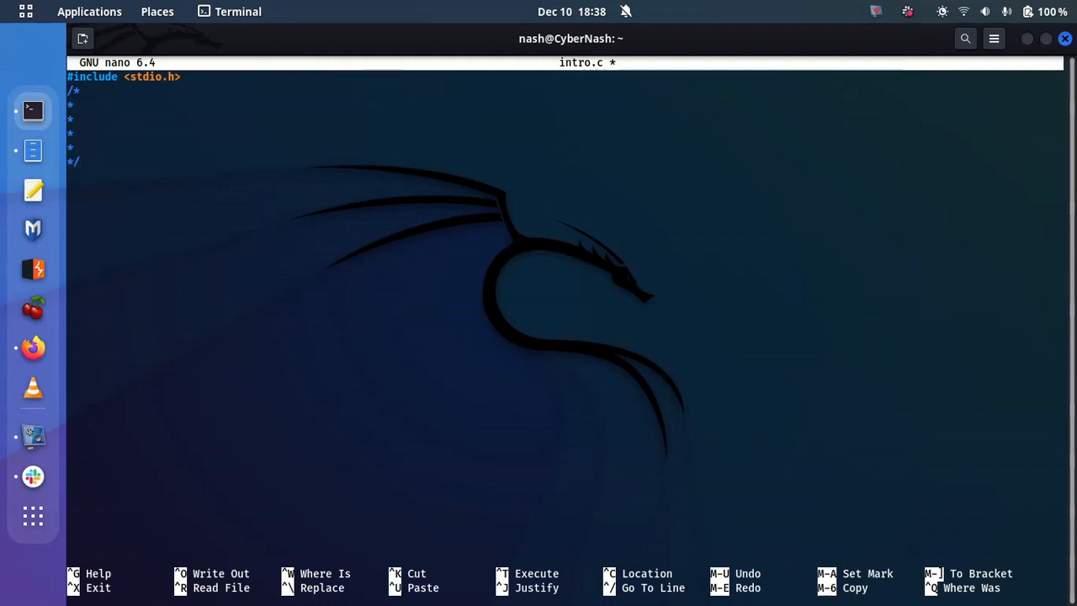
pyautogui.press('Return')
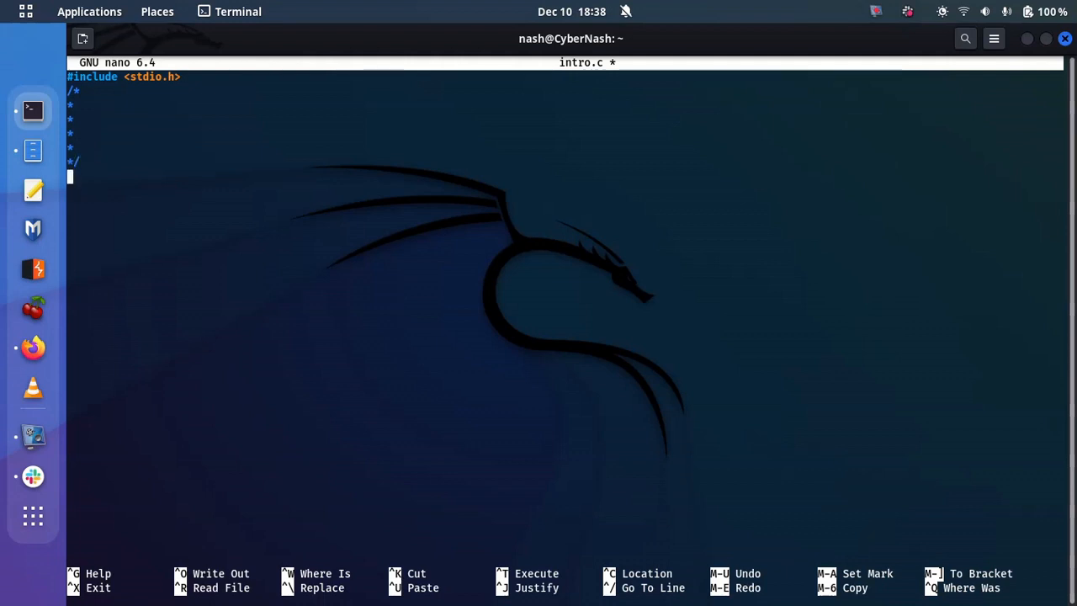
pyautogui.write('hjhjdhsjhjsdhjhd')
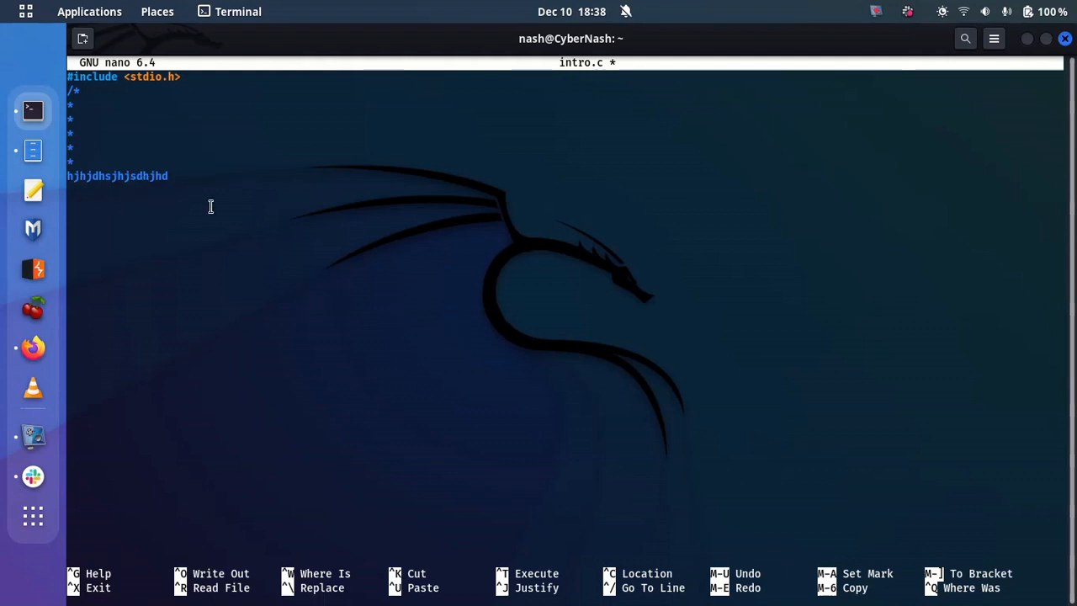
# Step: Fill the comment with 'Author: Tinashe' and 'Returns 0' lines and delete the gibberish line
pyautogui.write('/')
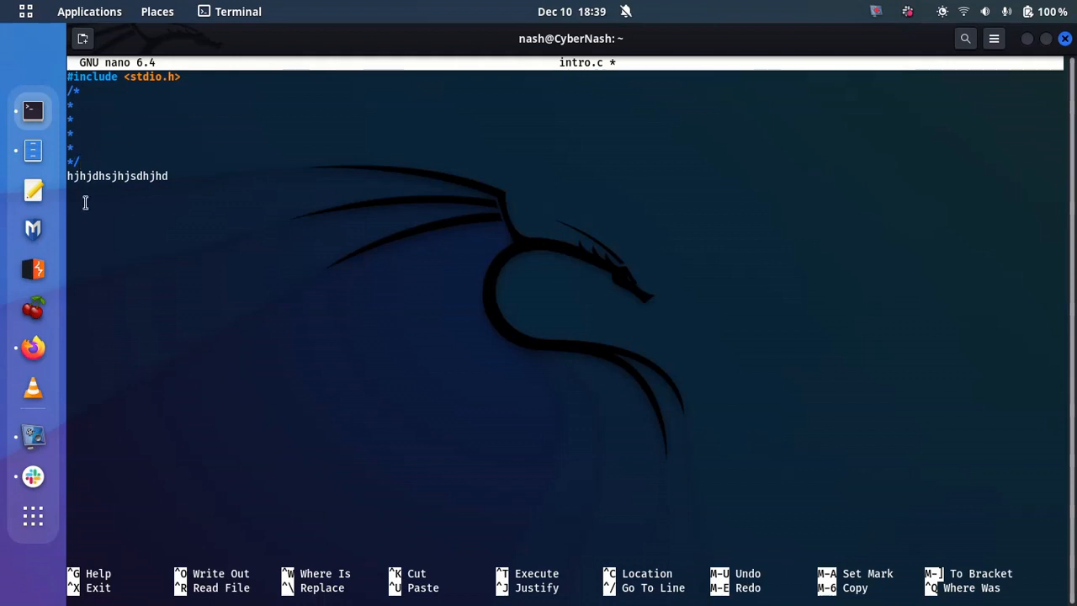
pyautogui.moveTo(256, 172)
pyautogui.write(' A')
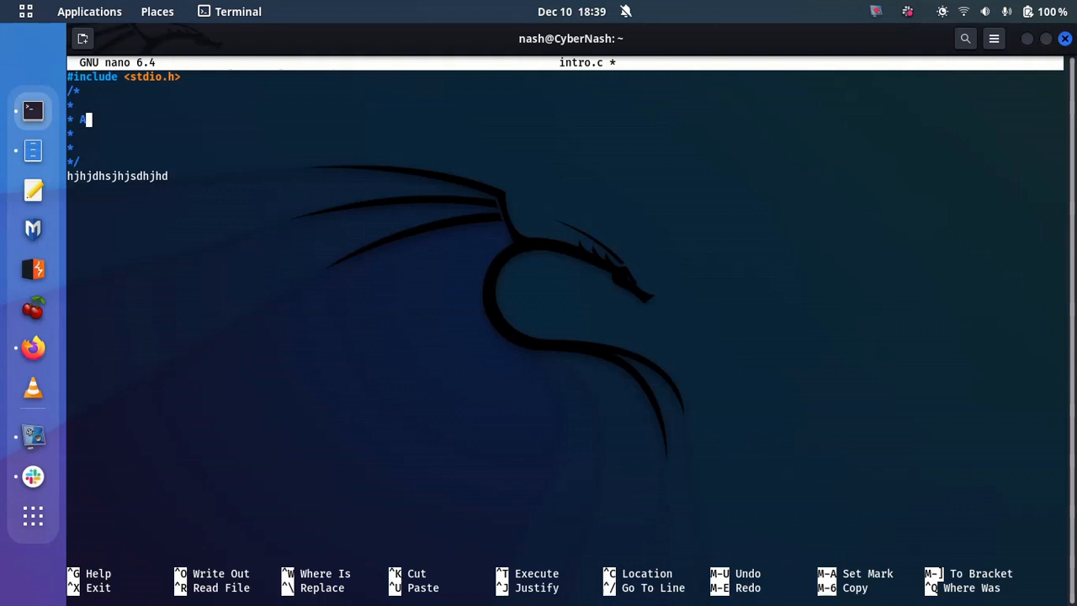
pyautogui.write('uthor')
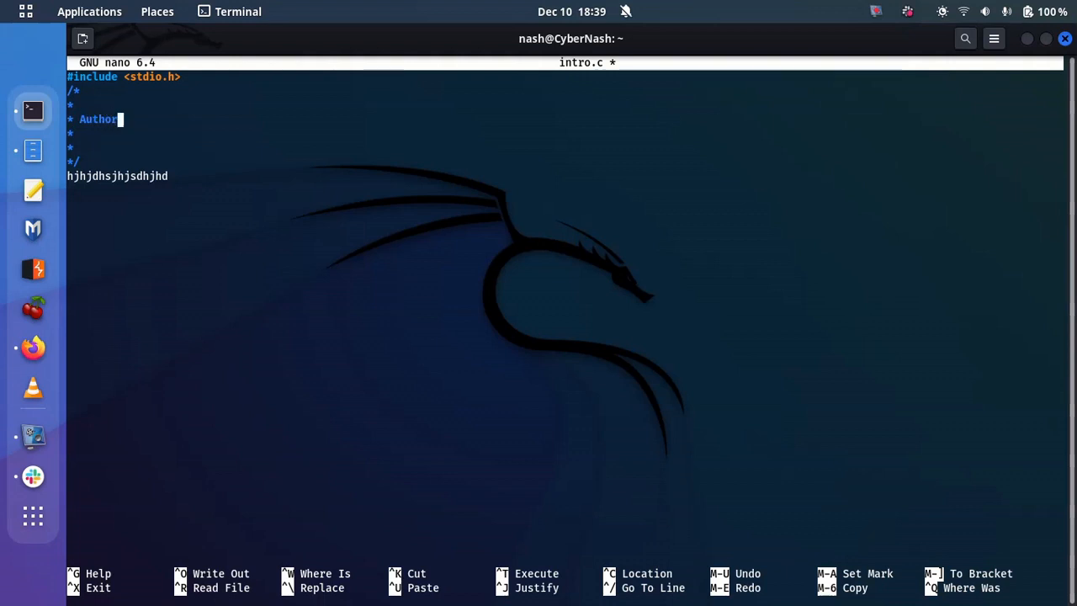
pyautogui.write(': Tinashe')
pyautogui.click(91, 148)
pyautogui.write(' Retu')
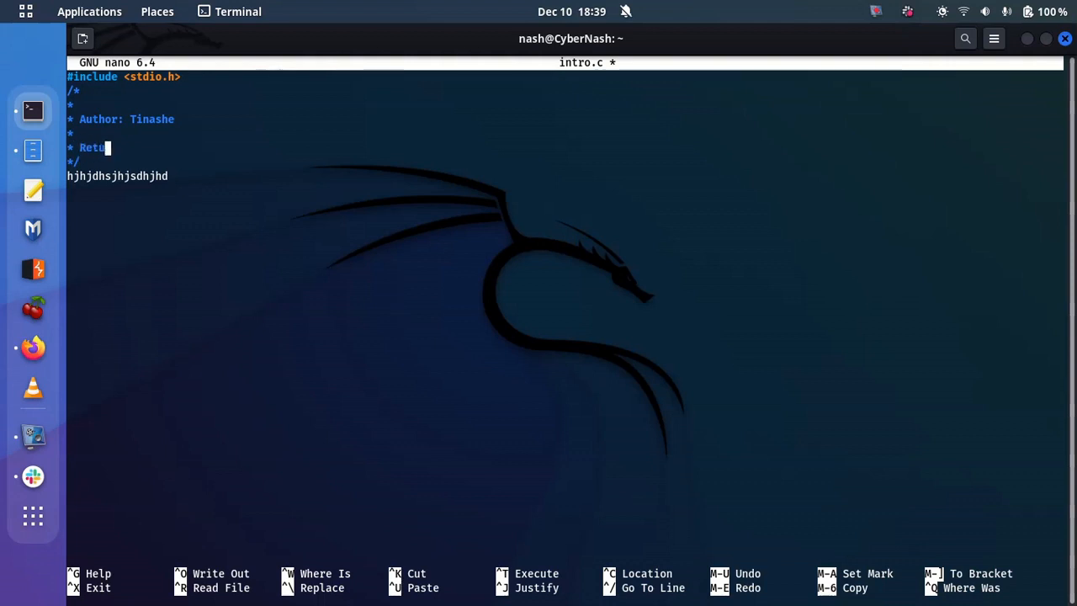
pyautogui.write('rns 0')
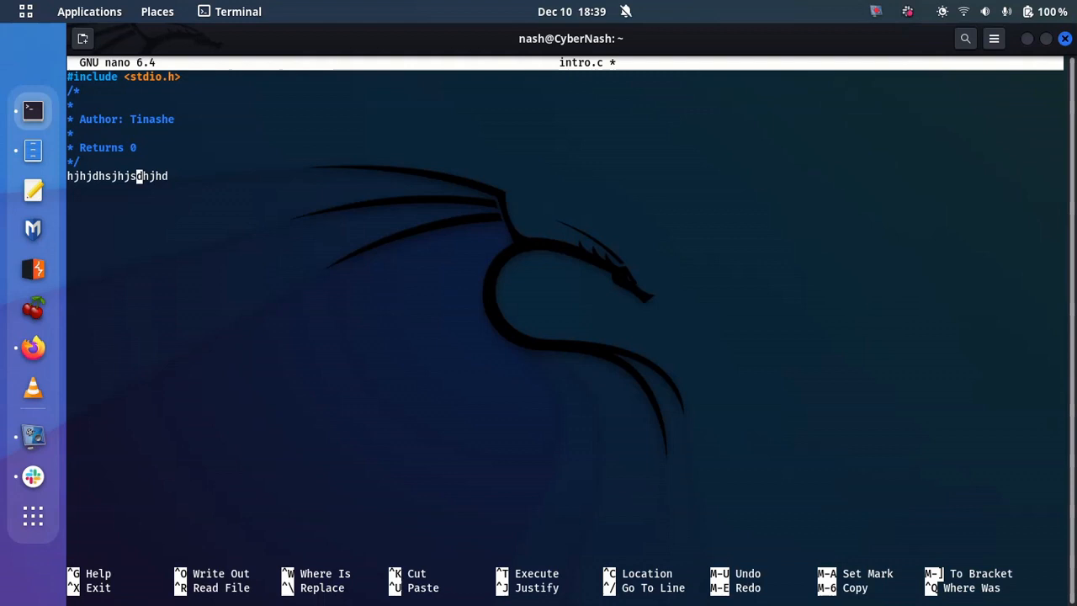
pyautogui.press('BackSpace')
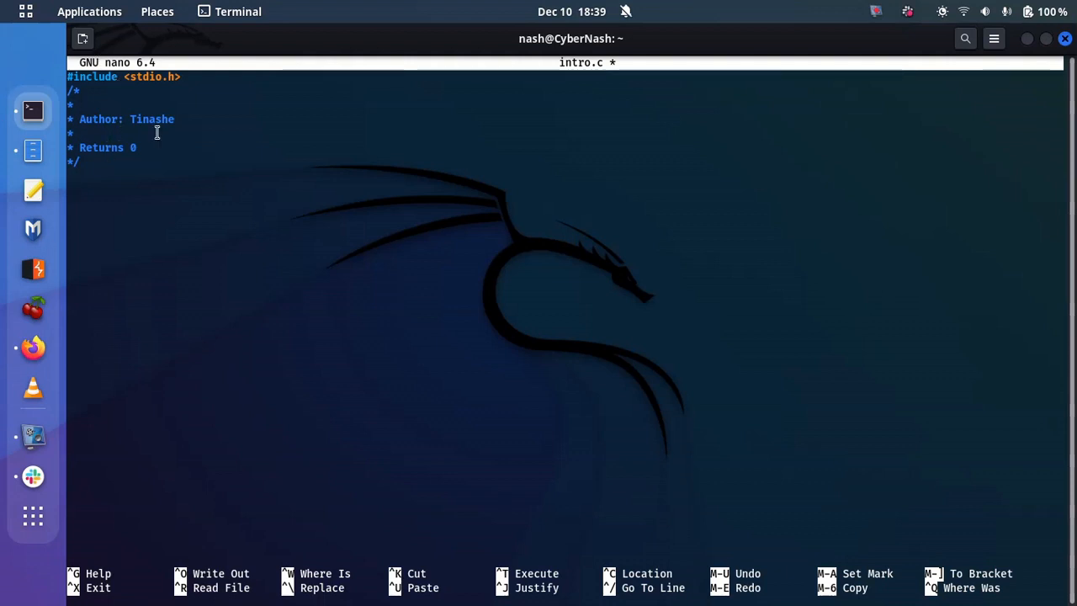
# Step: Declare int main(void) with its opening brace
pyautogui.write('int')
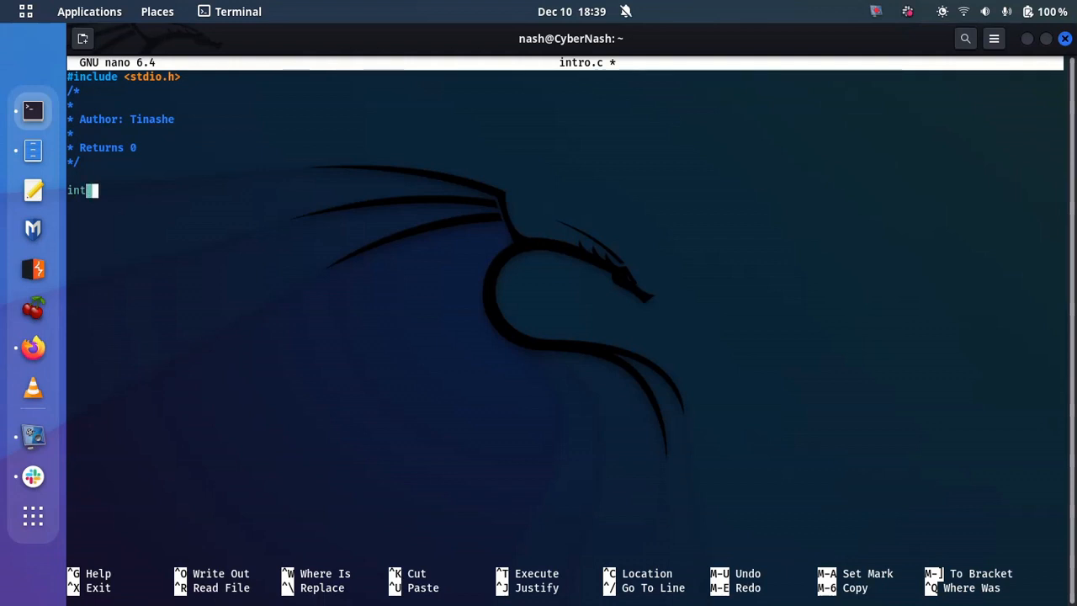
pyautogui.write('main(')
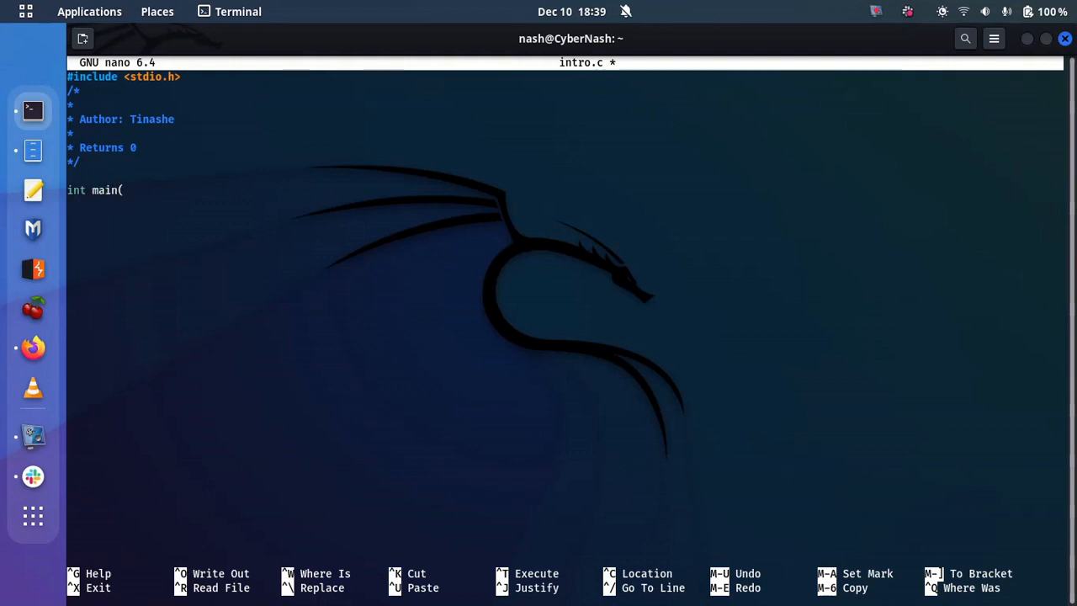
pyautogui.write('void)')
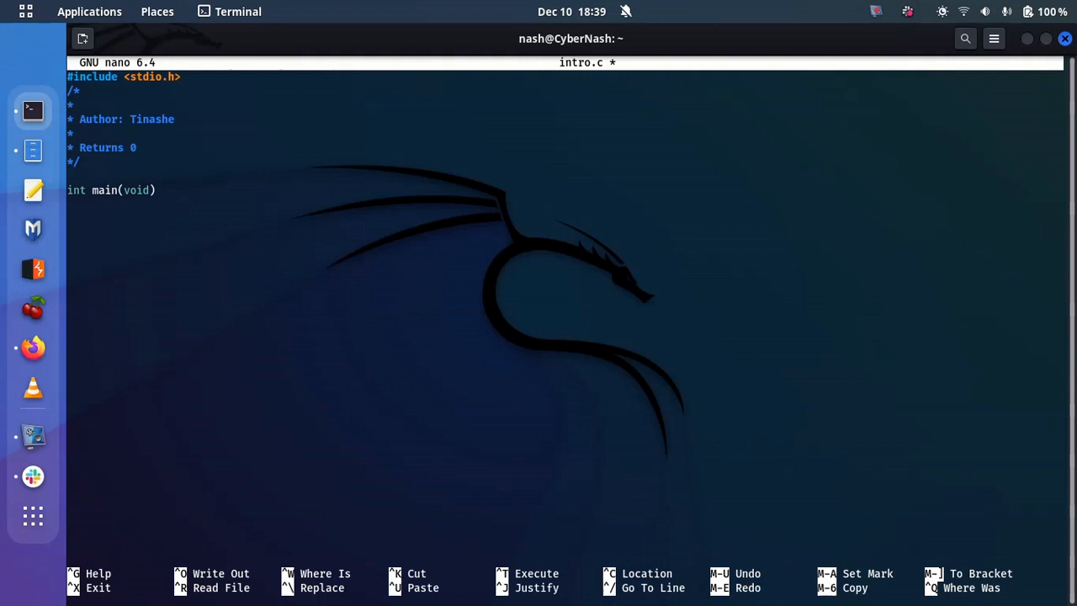
pyautogui.press('Return')
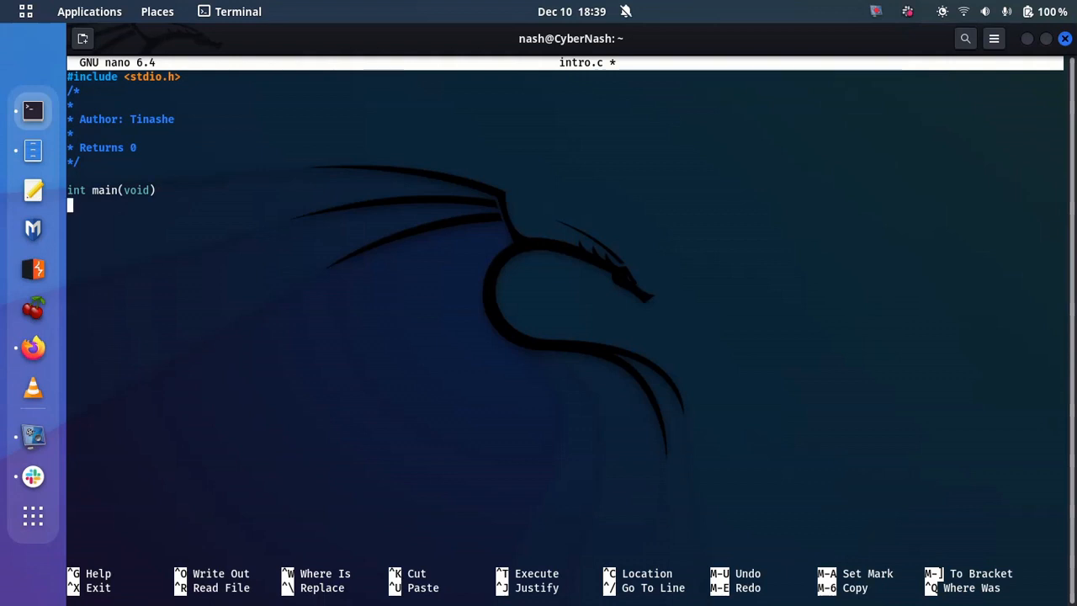
pyautogui.write('{')
pyautogui.write('}')
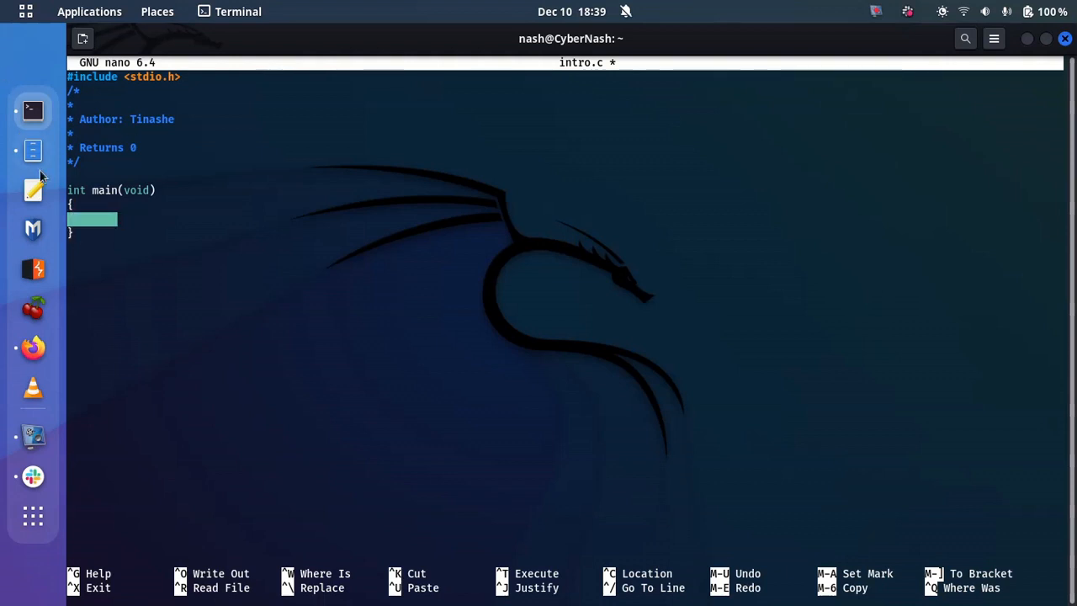
pyautogui.moveTo(131, 217)
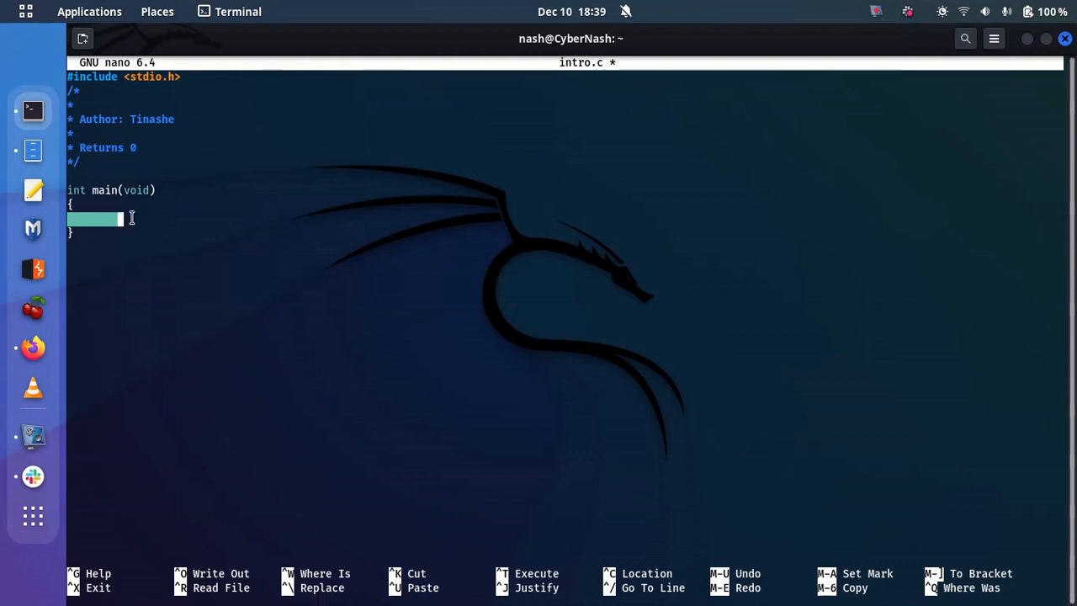
# Step: Write printf("Hello, world\n"); inside main's braces
pyautogui.write('pri')
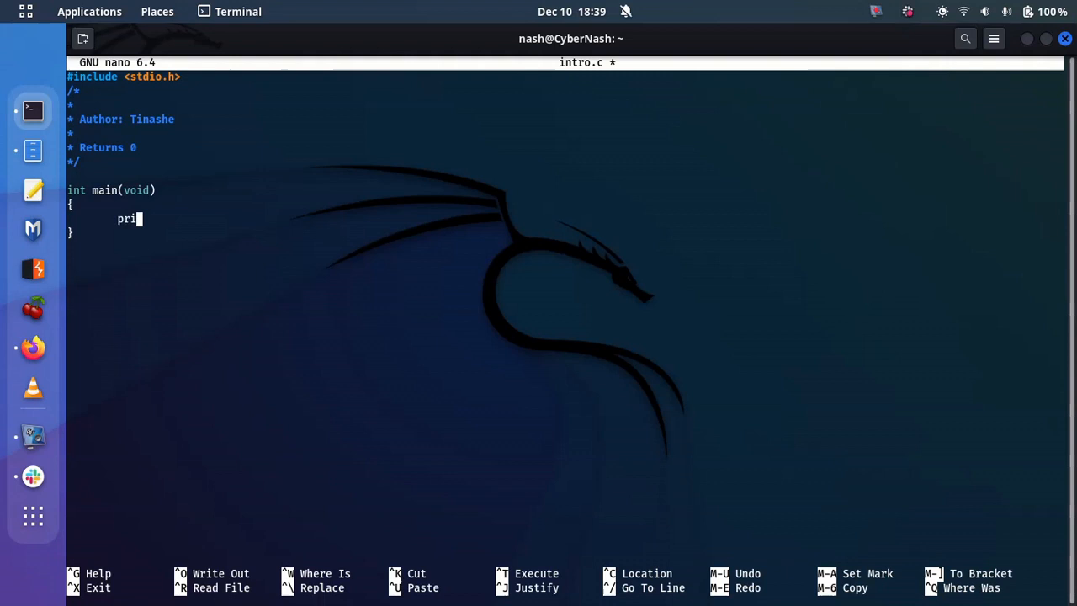
pyautogui.write('ntf')
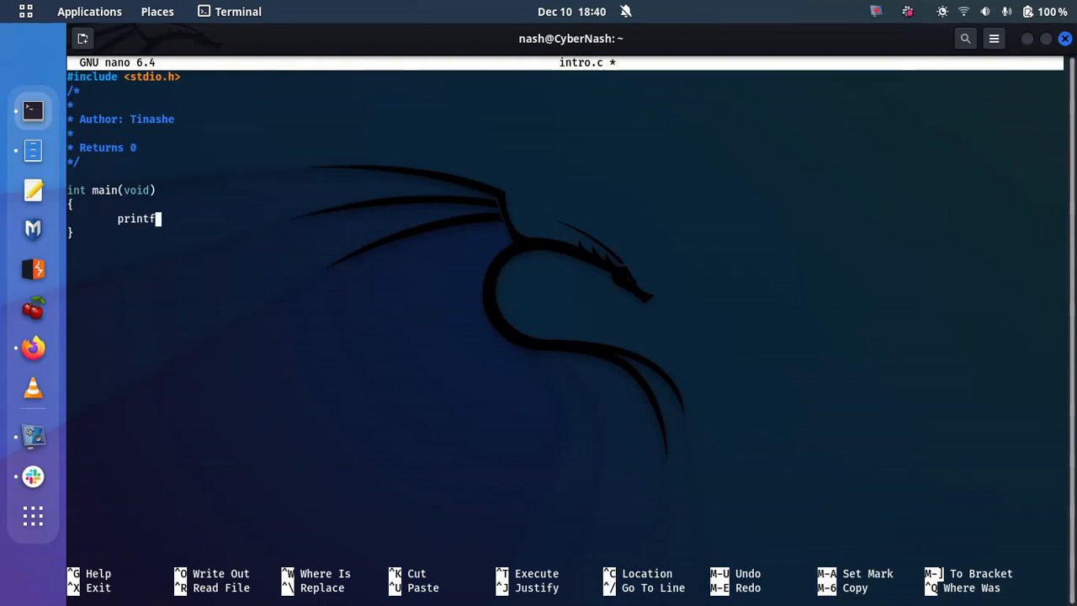
pyautogui.write('("')
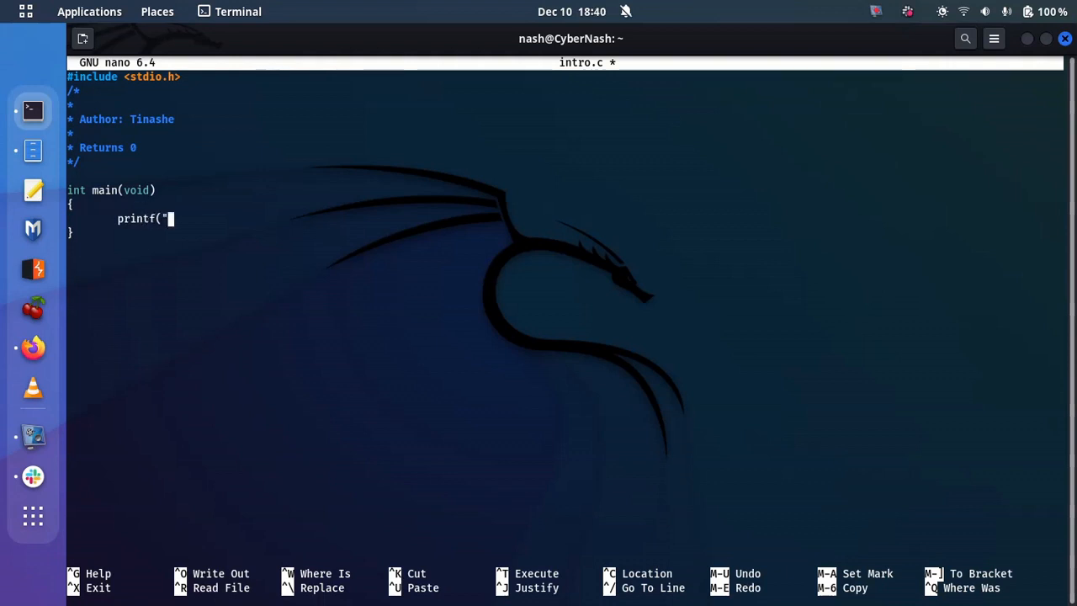
pyautogui.write('Hell')
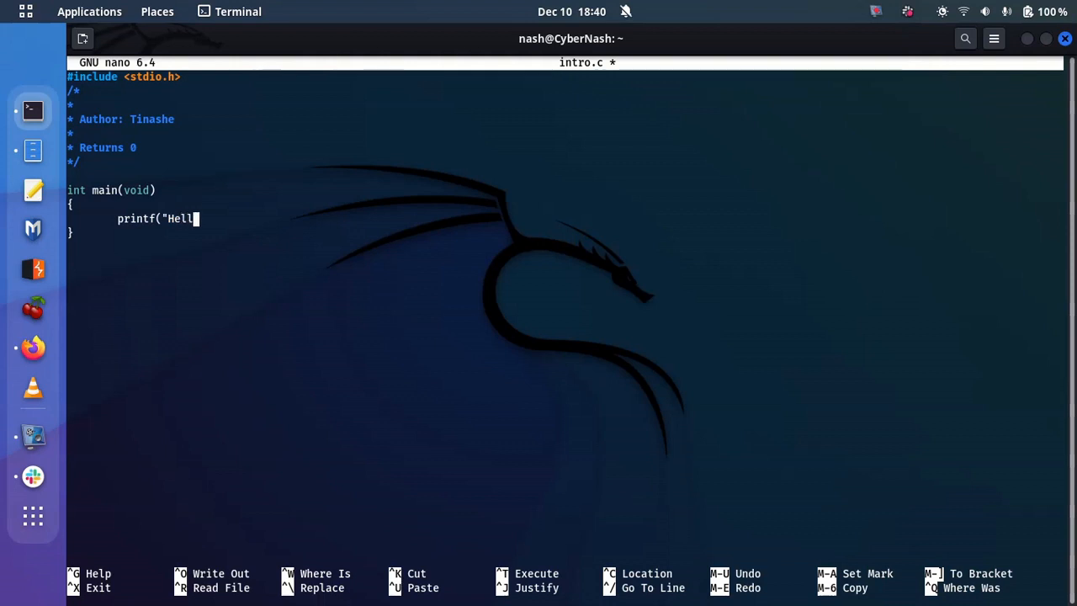
pyautogui.write('o, world')
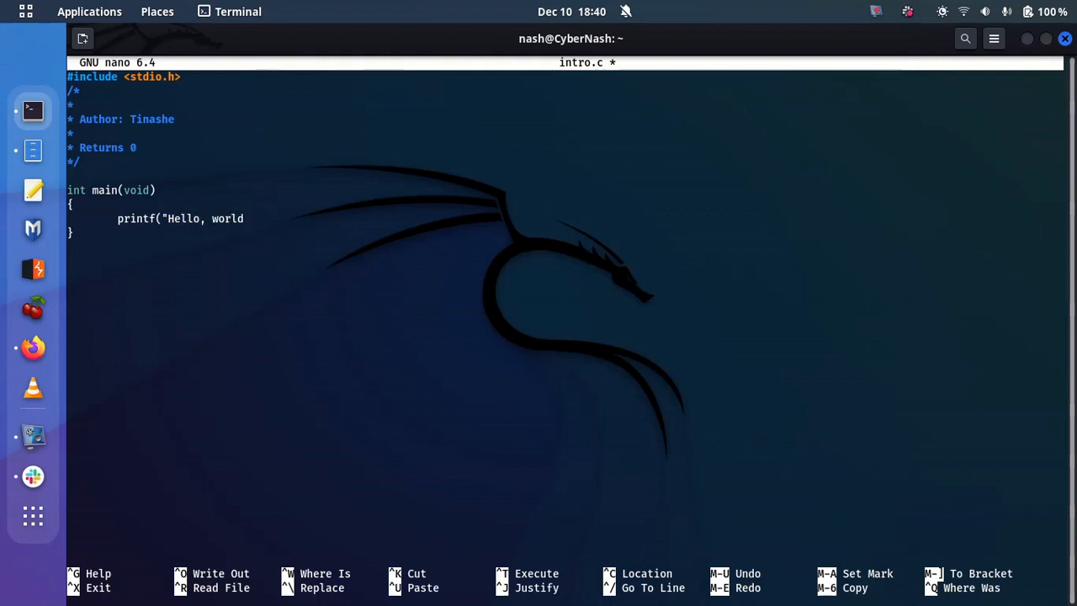
pyautogui.write('\\n')
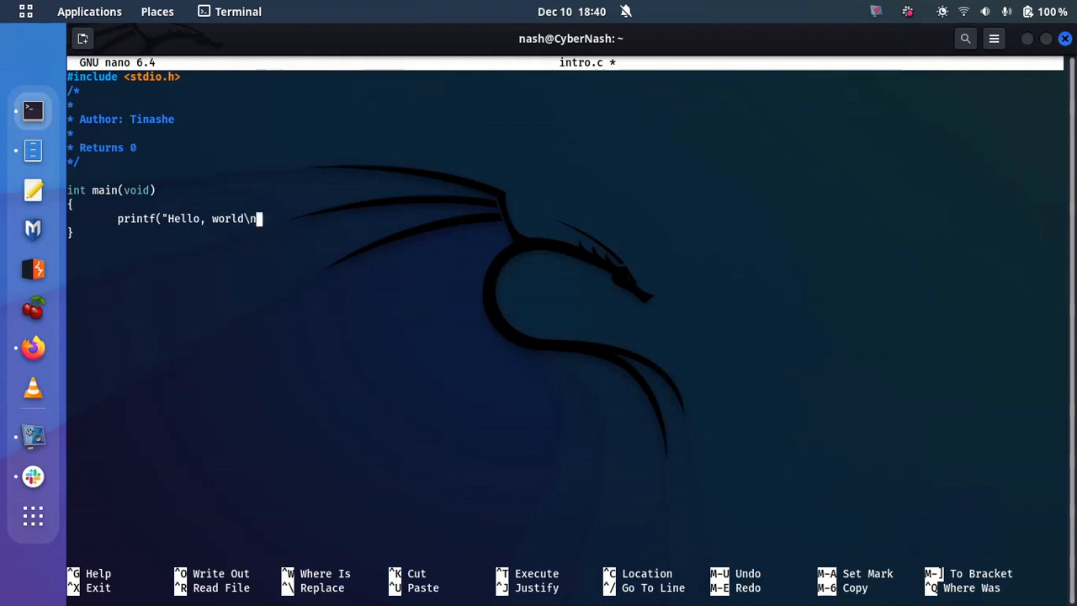
pyautogui.write('")')
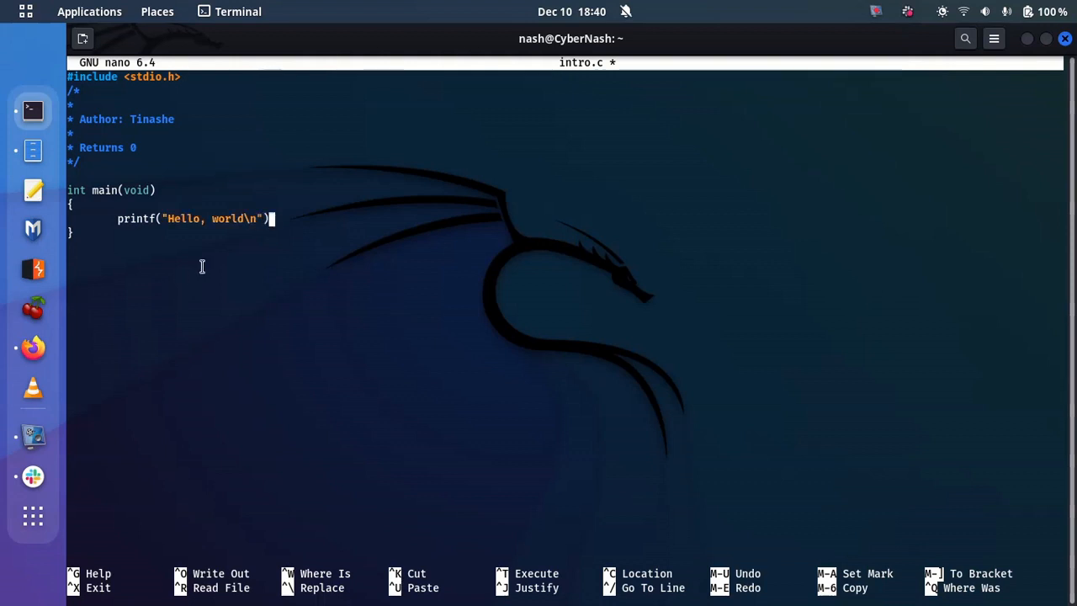
pyautogui.moveTo(357, 340)
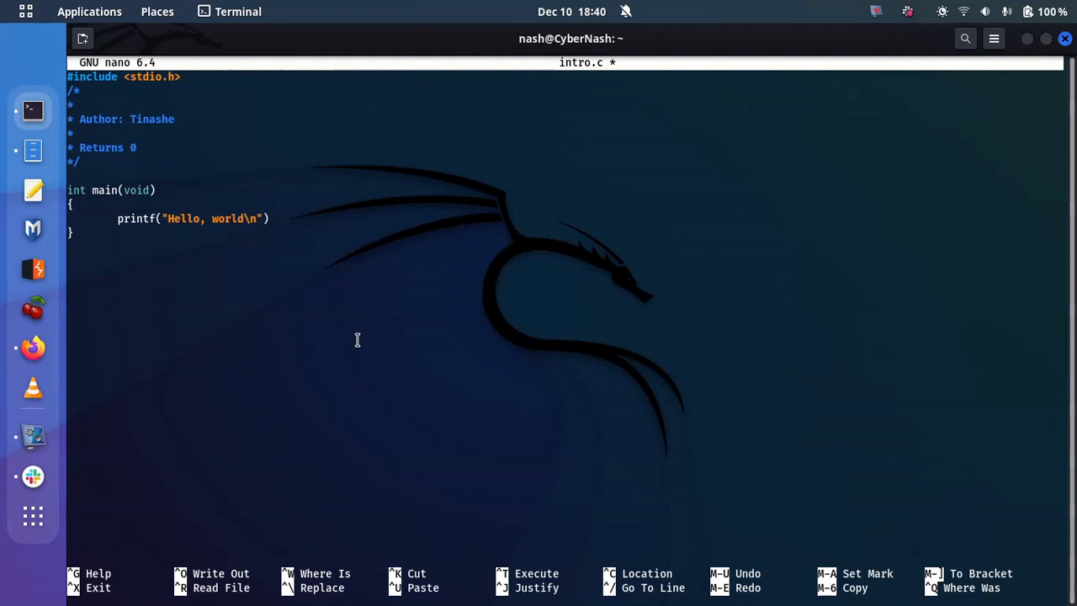
pyautogui.click(271, 219)
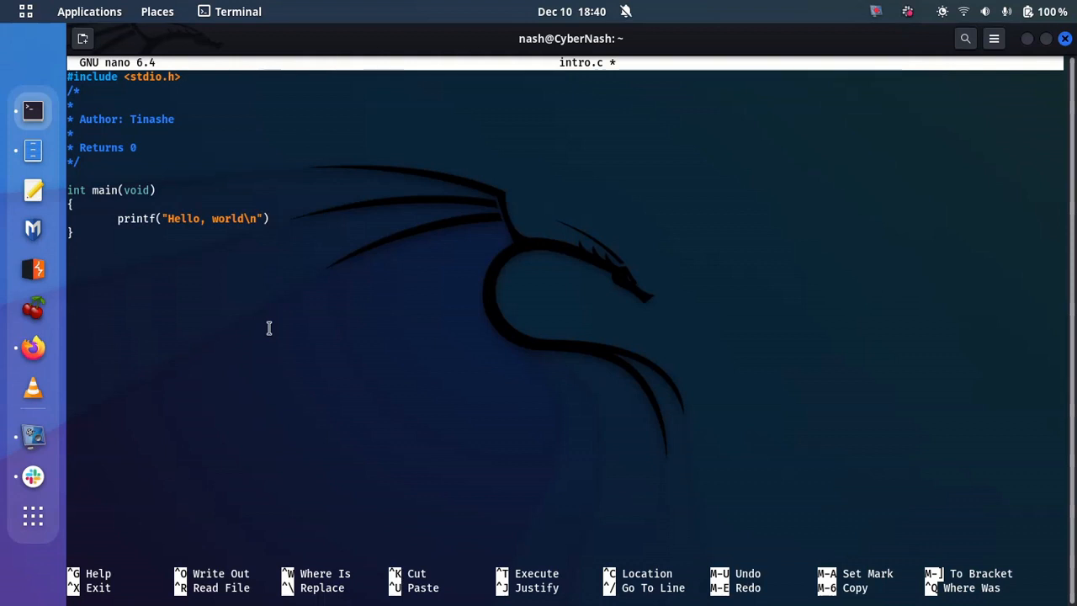
pyautogui.write(';')
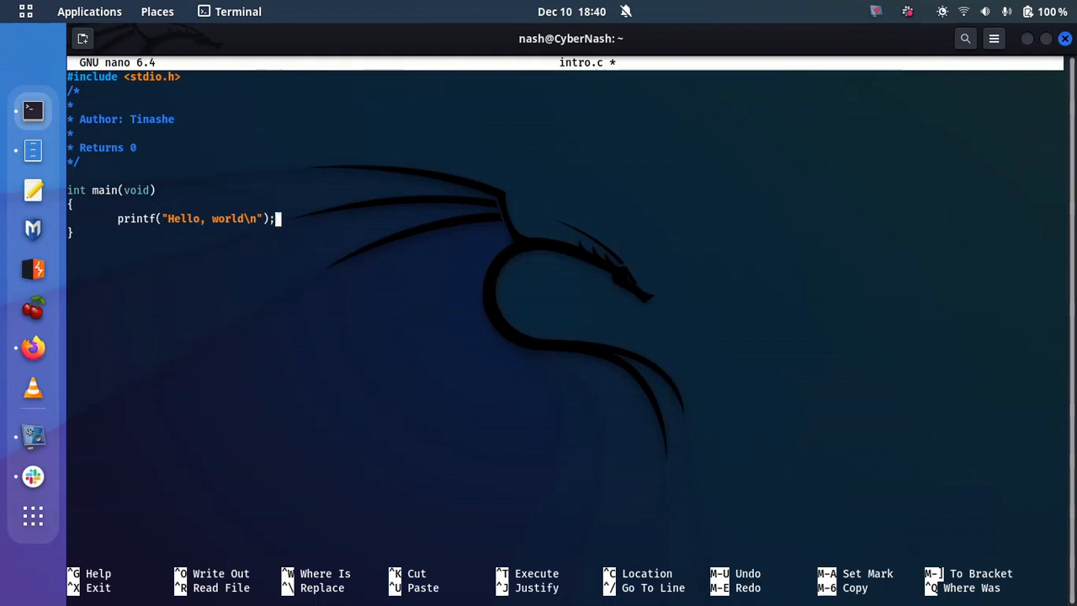
pyautogui.press('Return')
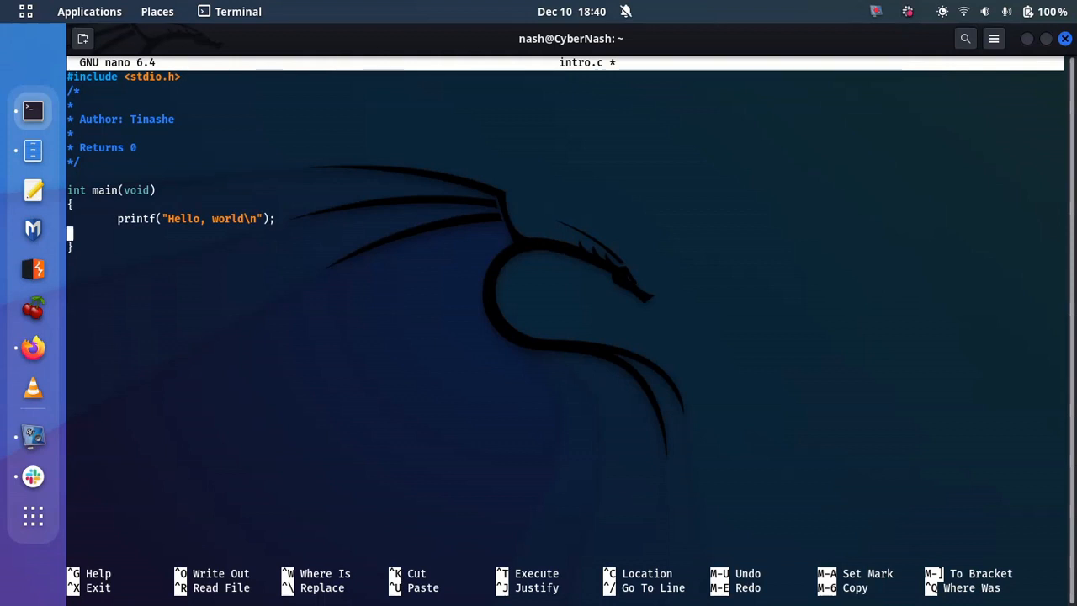
# Step: Add return (0); on an indented line below the printf statement
pyautogui.press('Return')
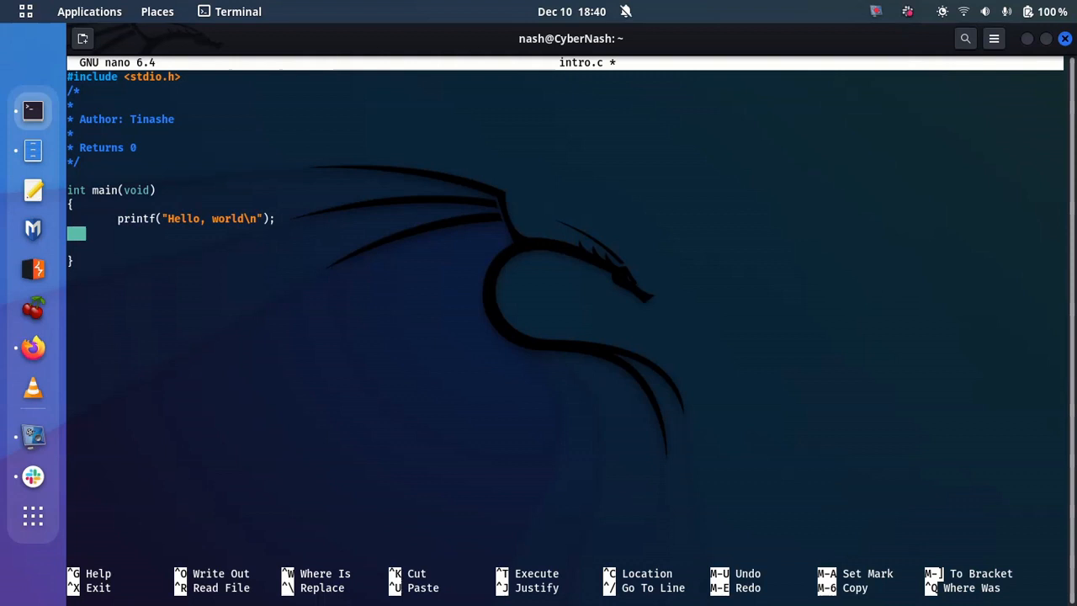
pyautogui.press('Down')
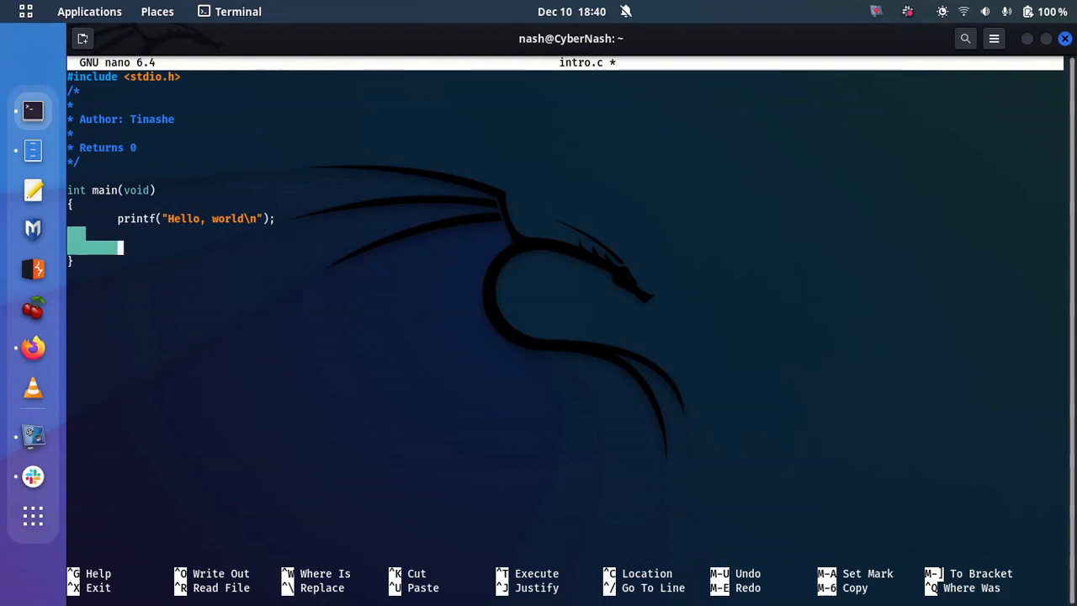
pyautogui.write('ret')
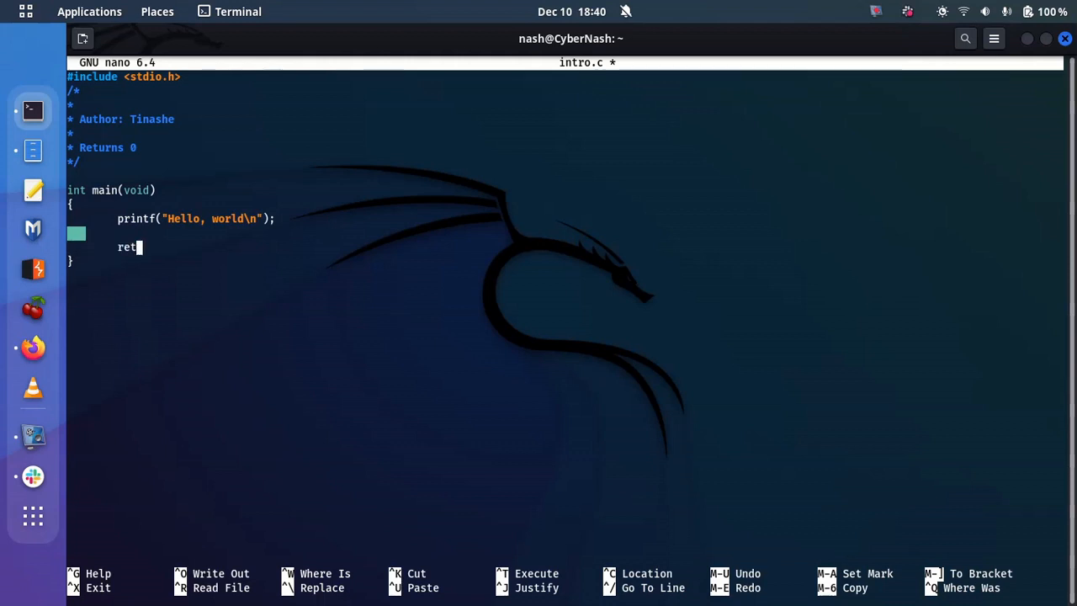
pyautogui.write('urn(')
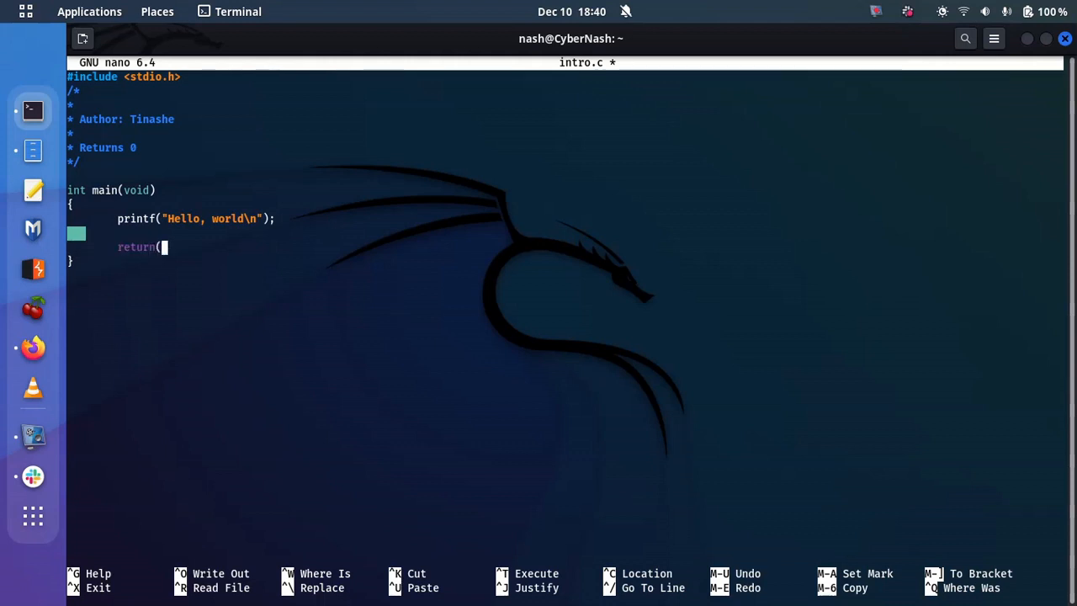
pyautogui.write('0)')
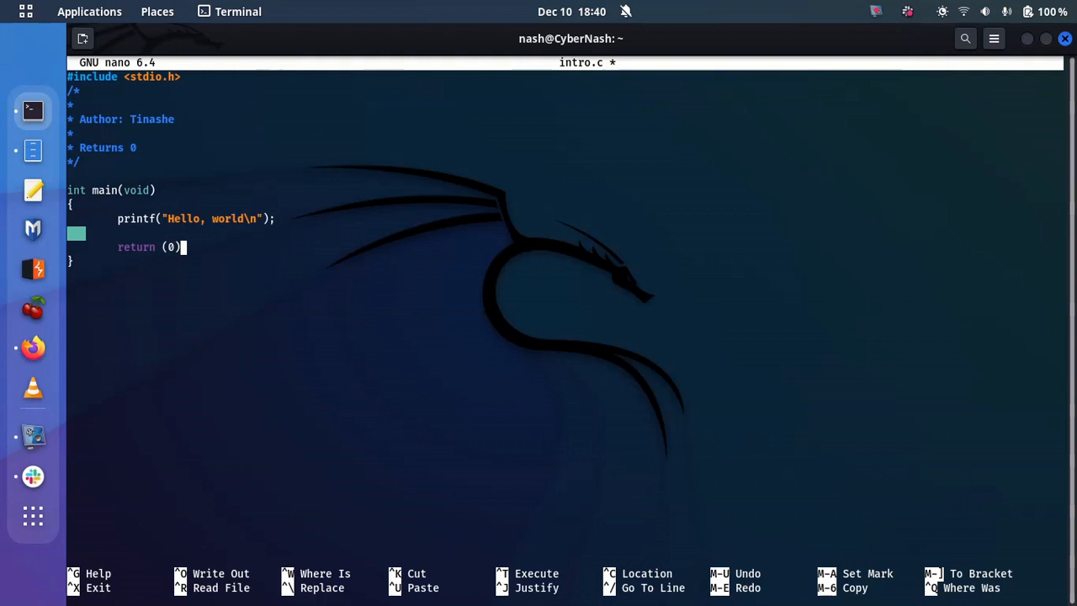
pyautogui.write(';')
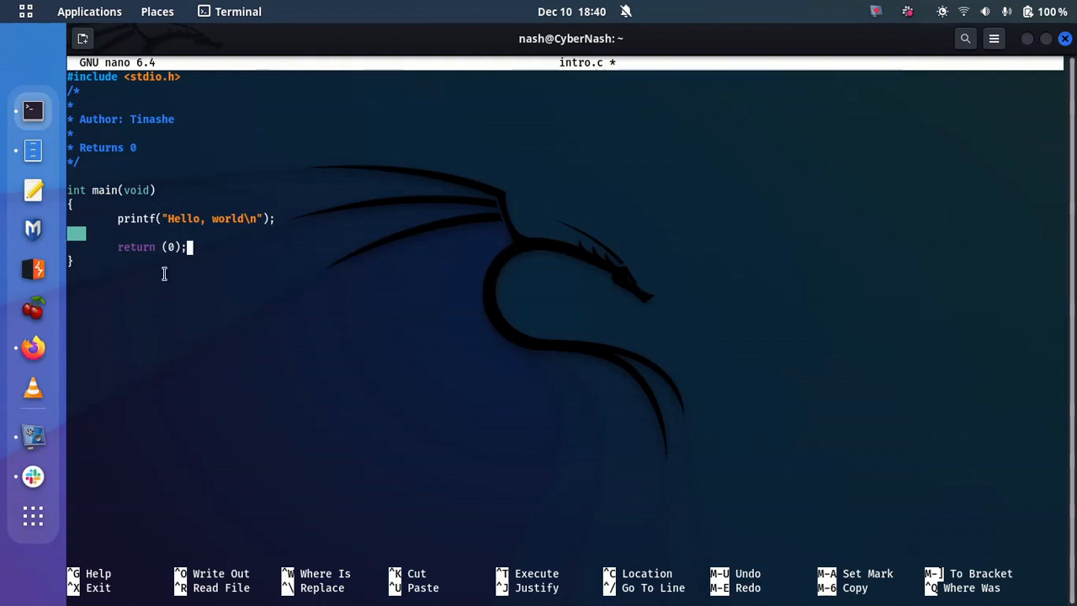
# Step: Exit nano, saving the modified intro.c
pyautogui.press('ctrl+x')
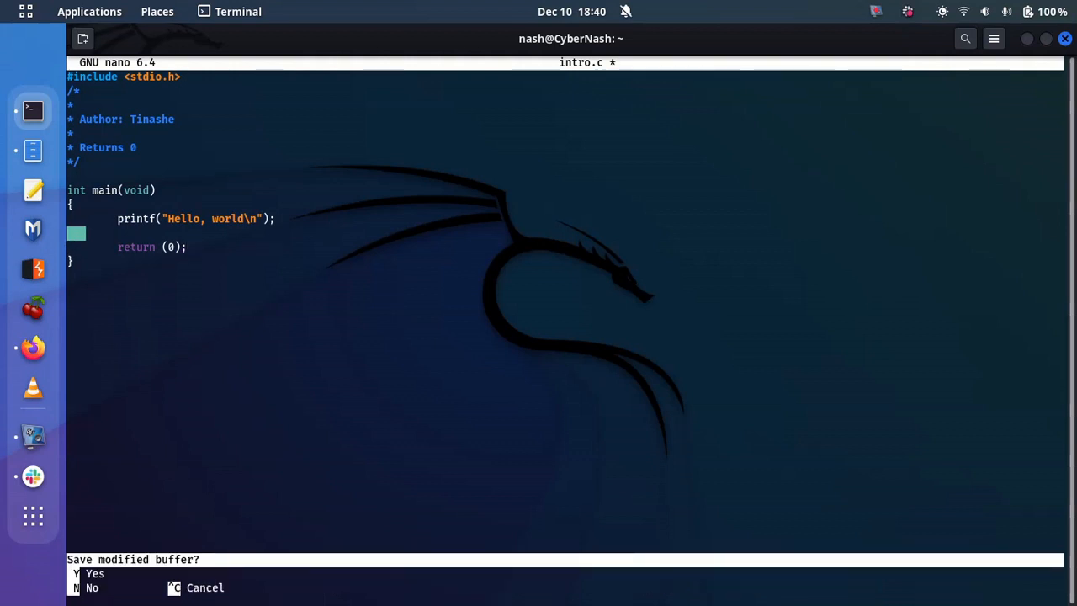
pyautogui.press('y')
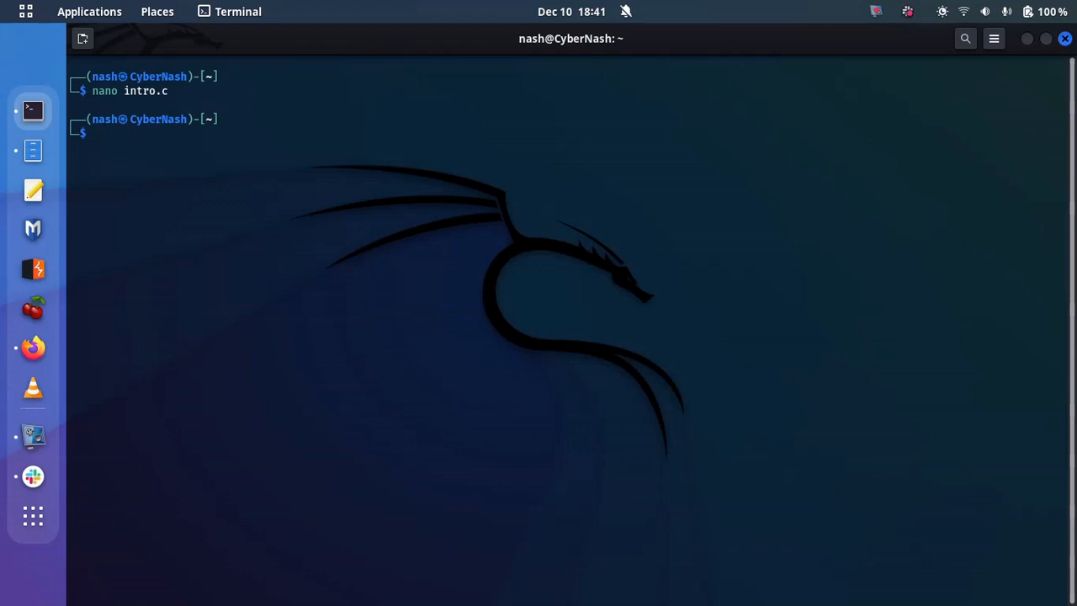
# Step: Build intro with make intro and run ./intro to print Hello, world
pyautogui.write('make intro')
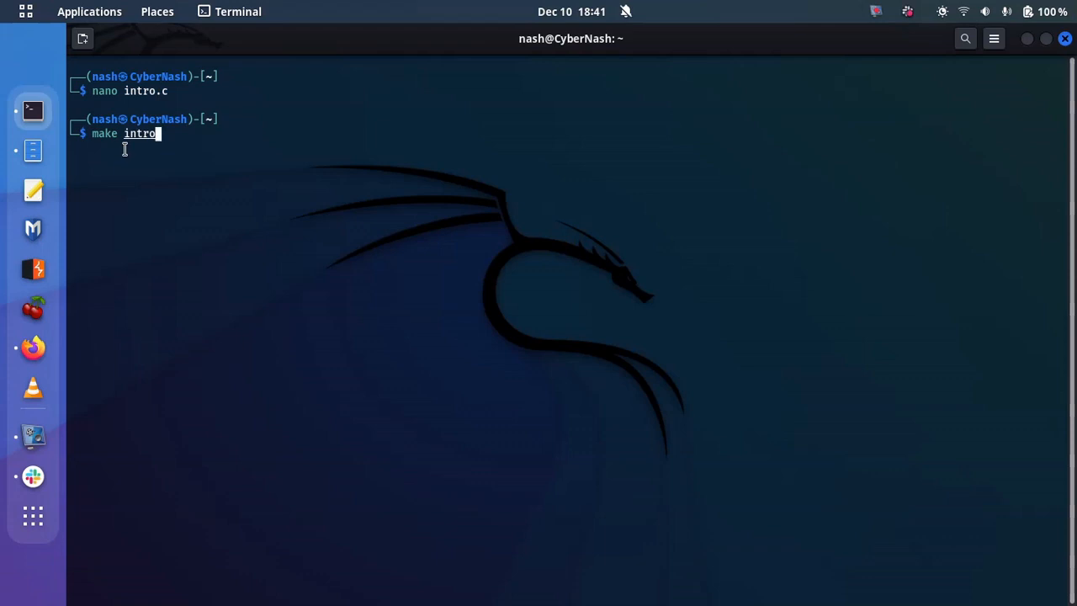
pyautogui.press('Return')
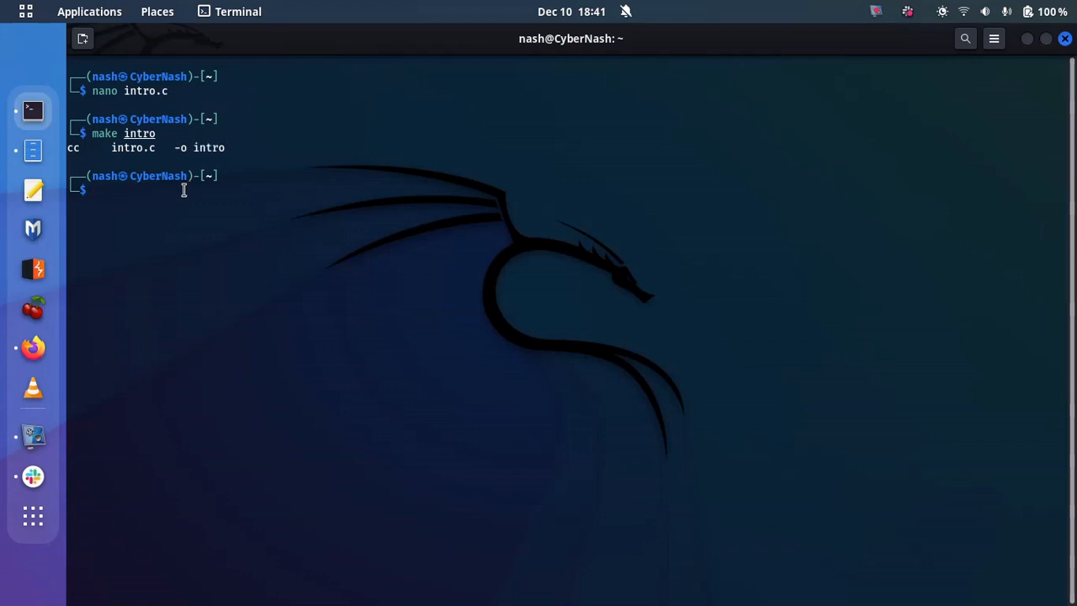
pyautogui.write('./intro')
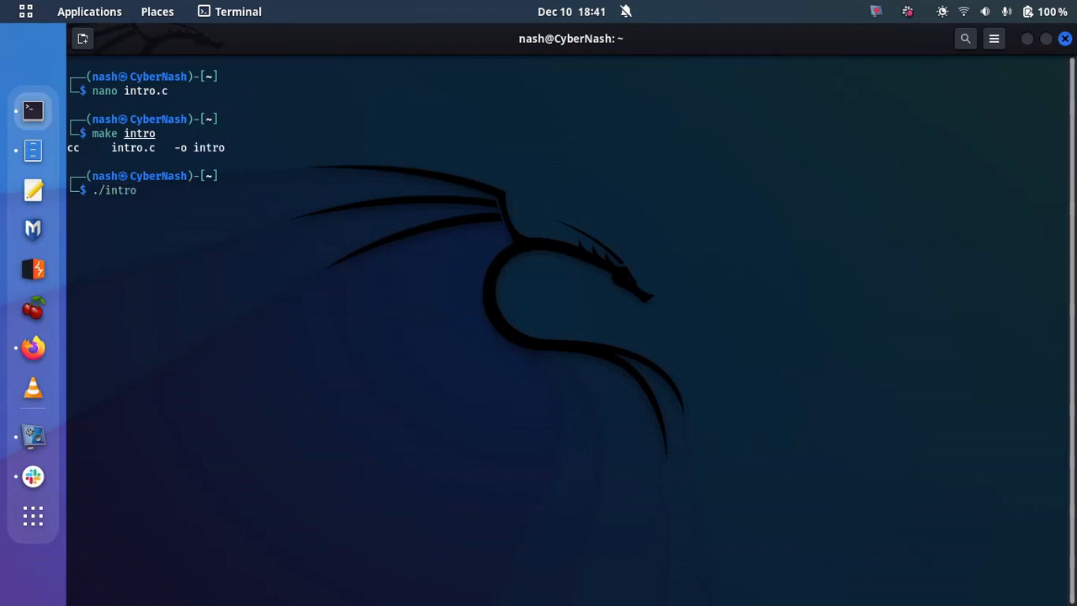
pyautogui.press('Return')
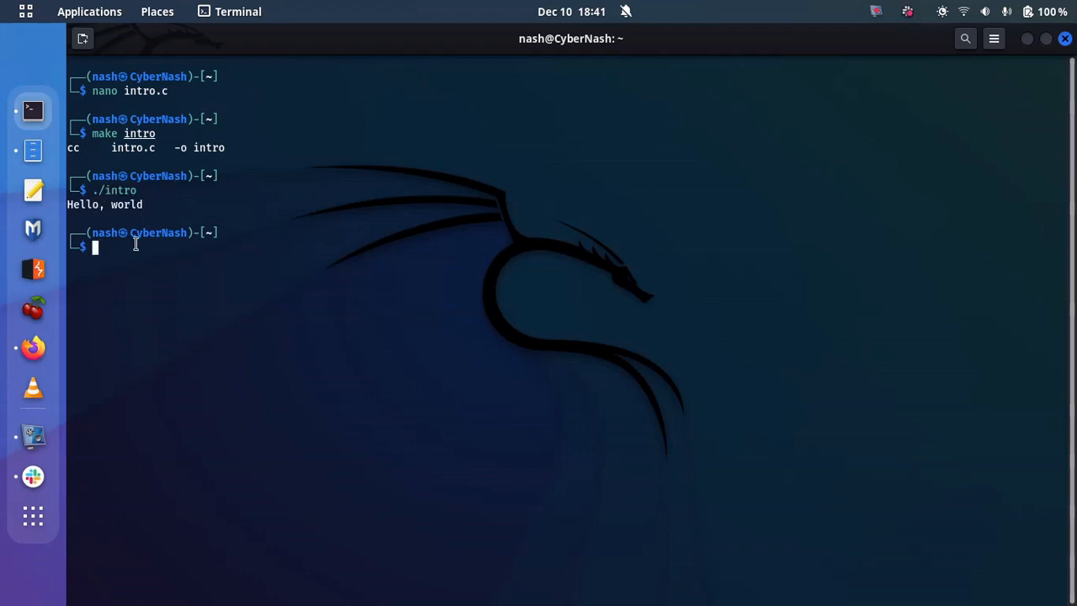
# Step: Run betty intro.c, reporting a trailing whitespace error, a spacing warning and a missing main description
pyautogui.write('betty intro.c')
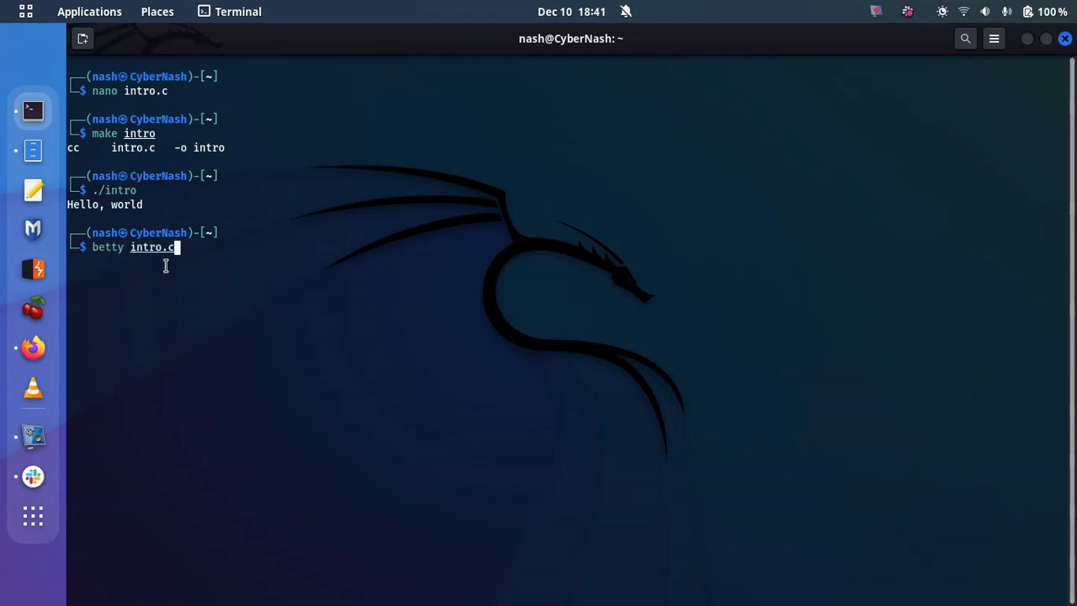
pyautogui.moveTo(192, 327)
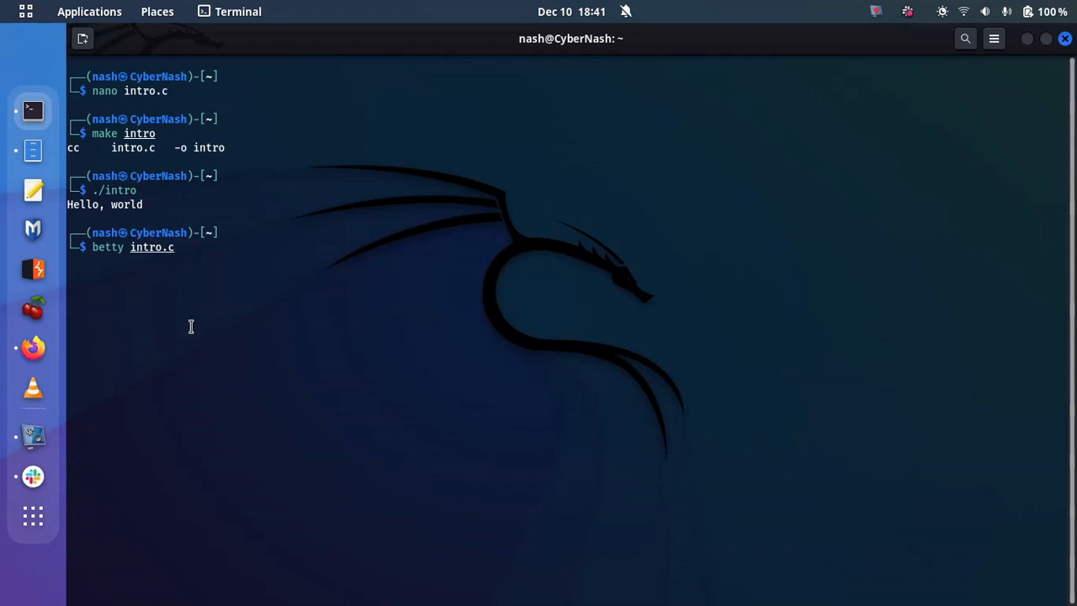
pyautogui.press('Return')
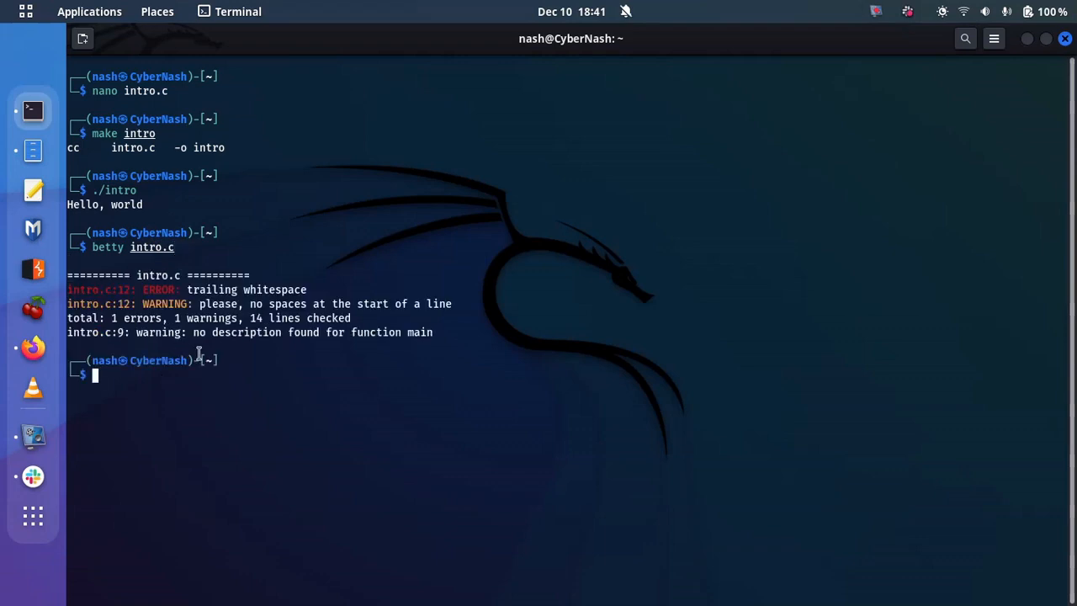
pyautogui.moveTo(143, 303)
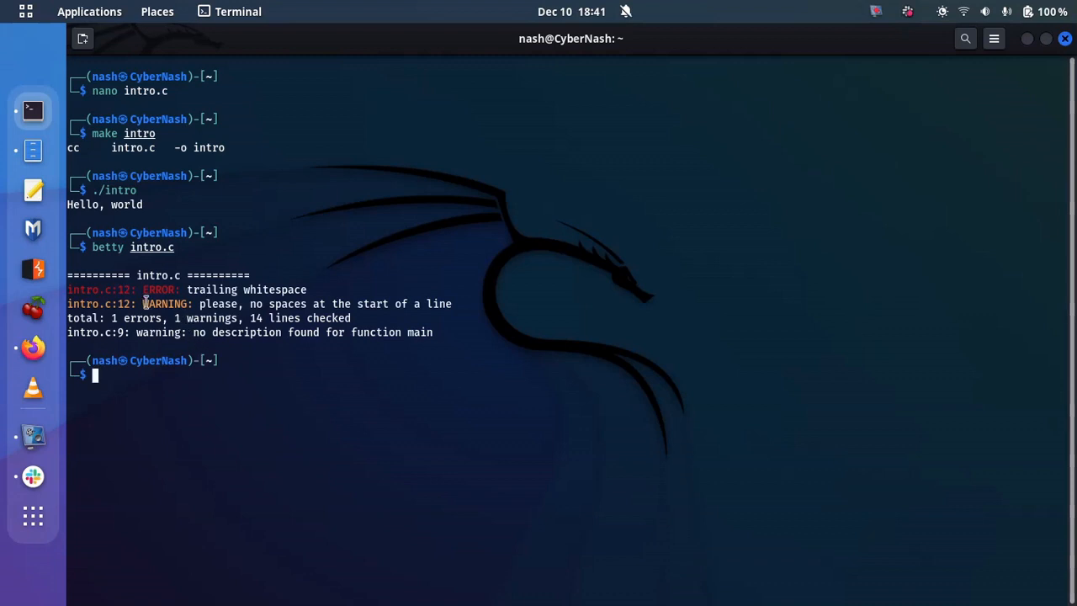
pyautogui.doubleClick(160, 289)
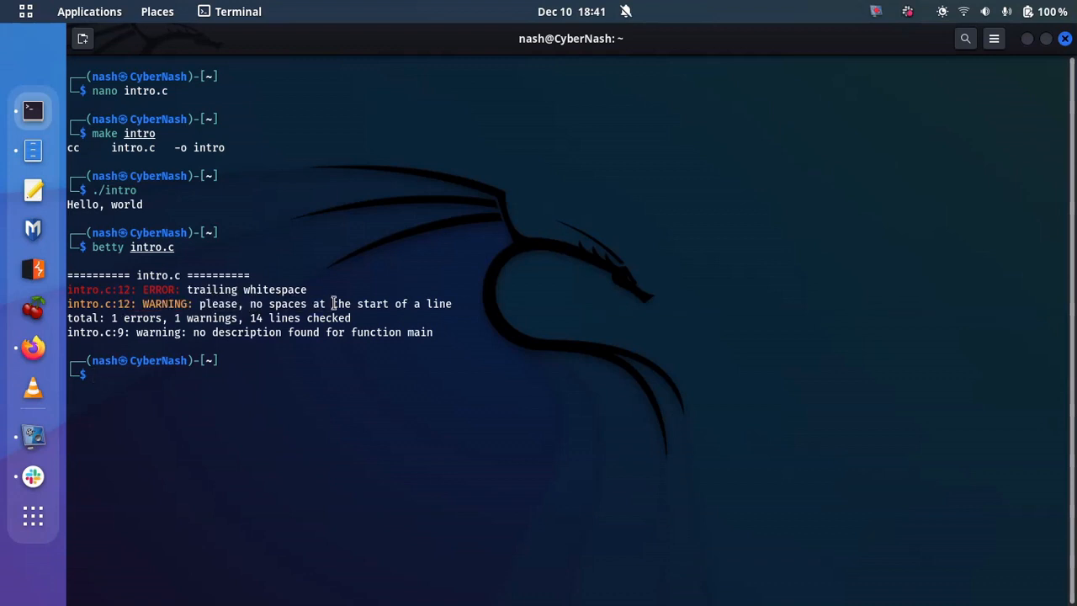
# Step: Edit intro.c in nano to remove the stray blank line before return (0);, then save and exit
pyautogui.write('nano intro.c')
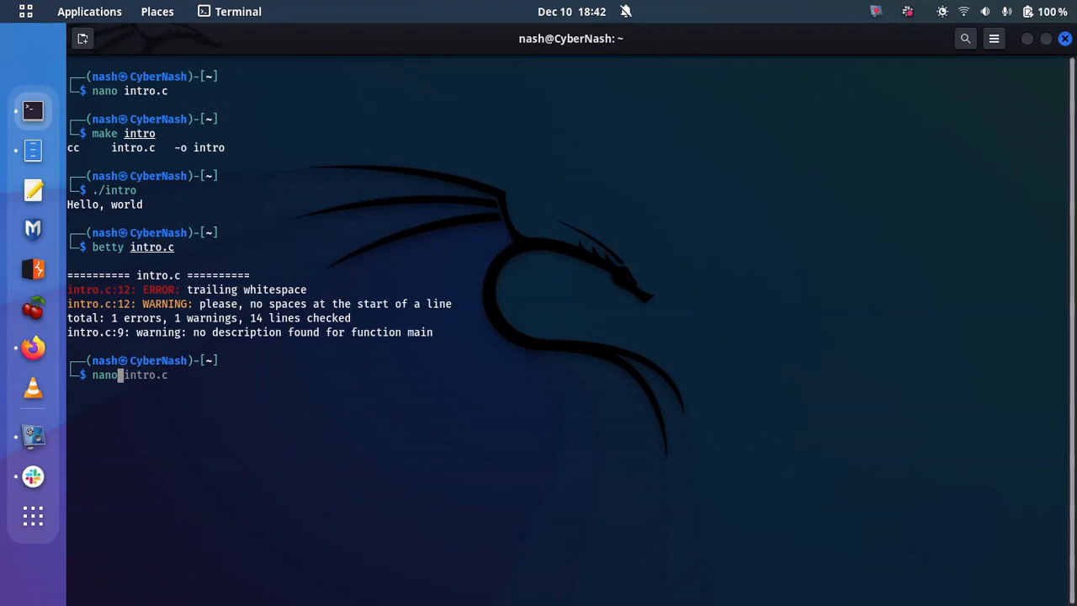
pyautogui.press('Return')
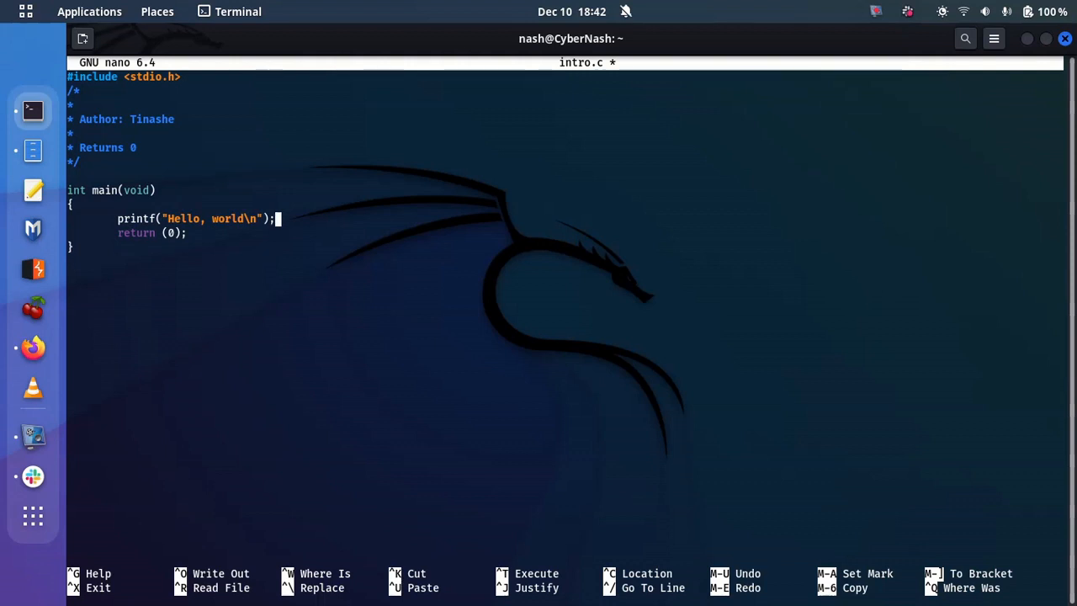
pyautogui.press('ctrl+x')
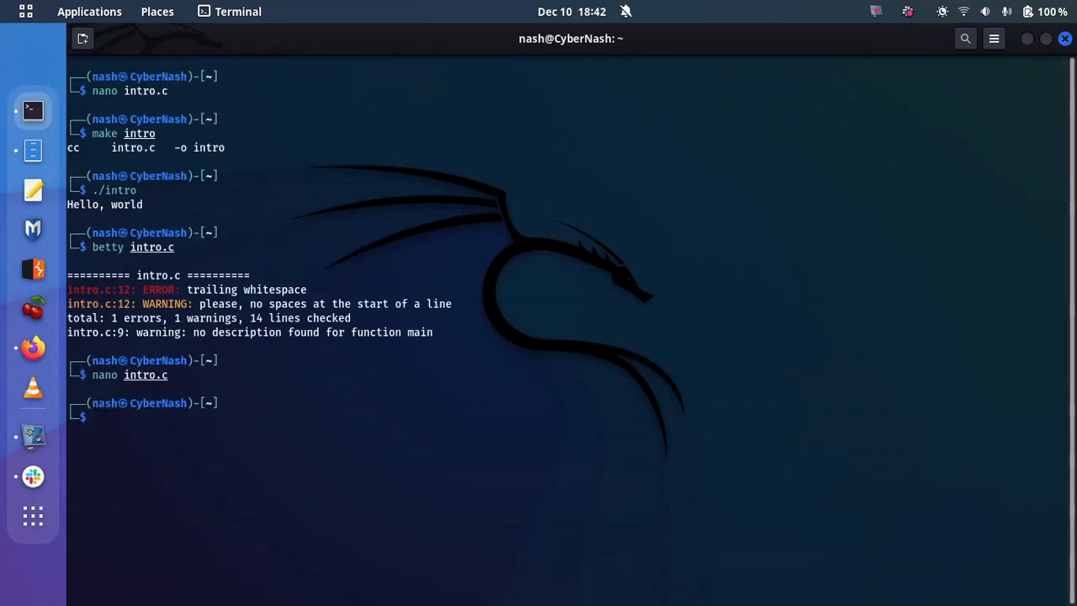
# Step: Rerun betty intro.c so only the missing description warning for main remains
pyautogui.write('betty intro.c')
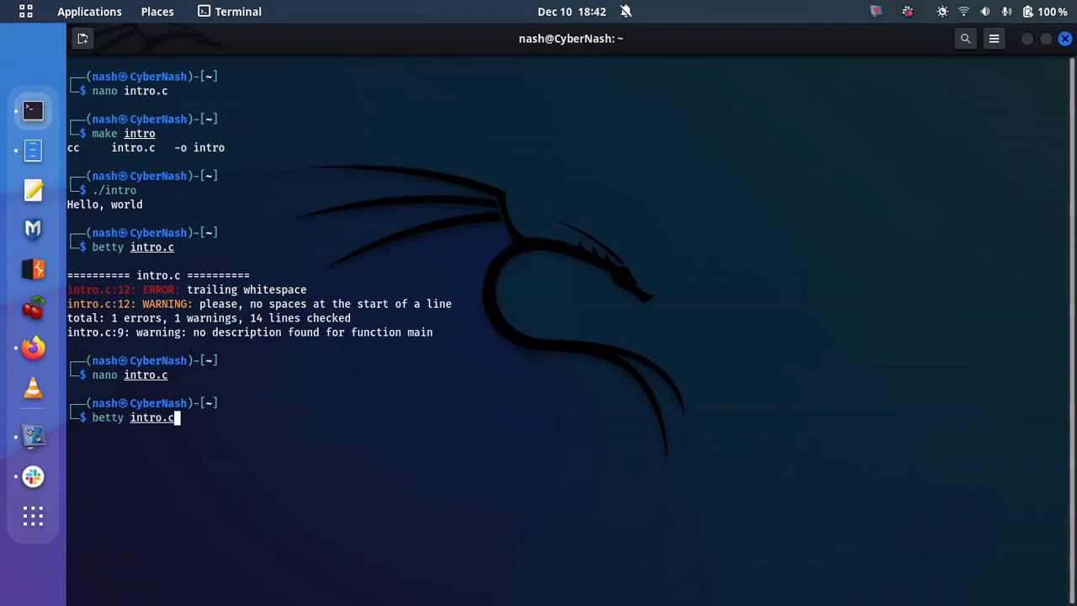
pyautogui.press('Return')
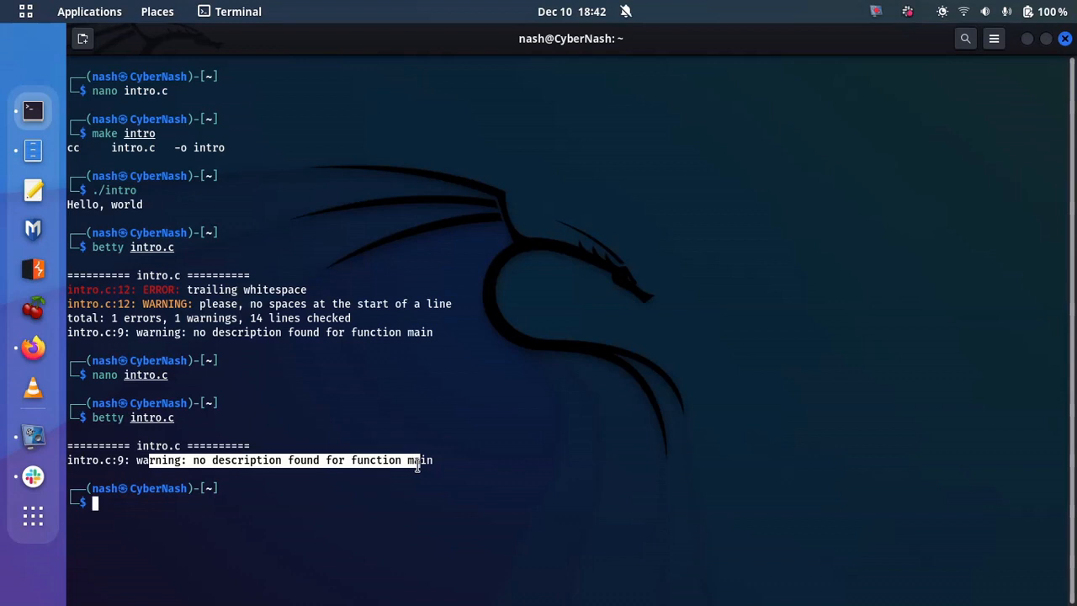
pyautogui.moveTo(458, 497)
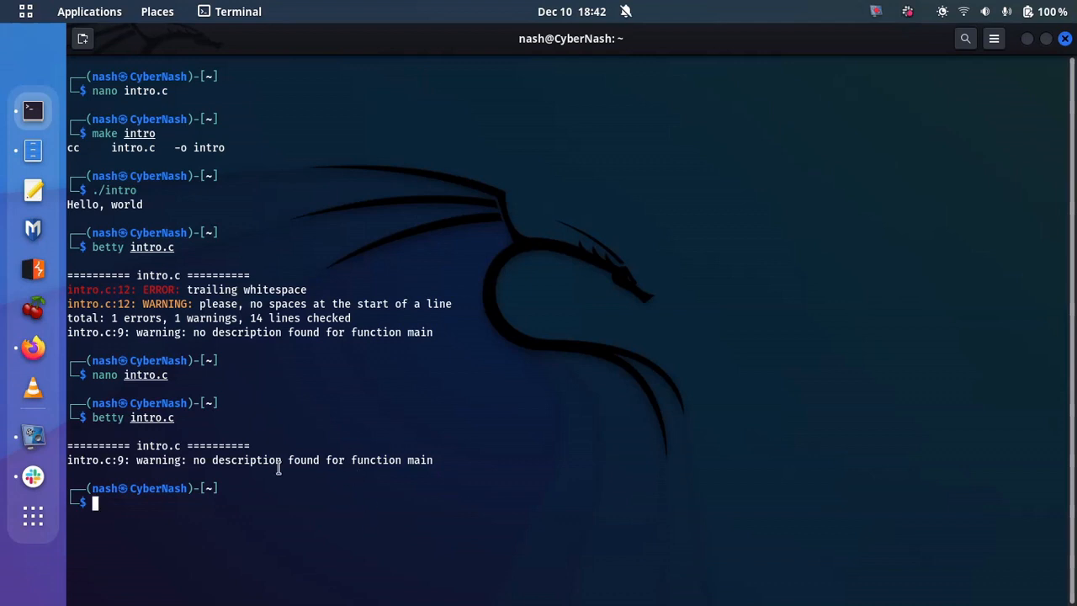
pyautogui.moveTo(299, 488)
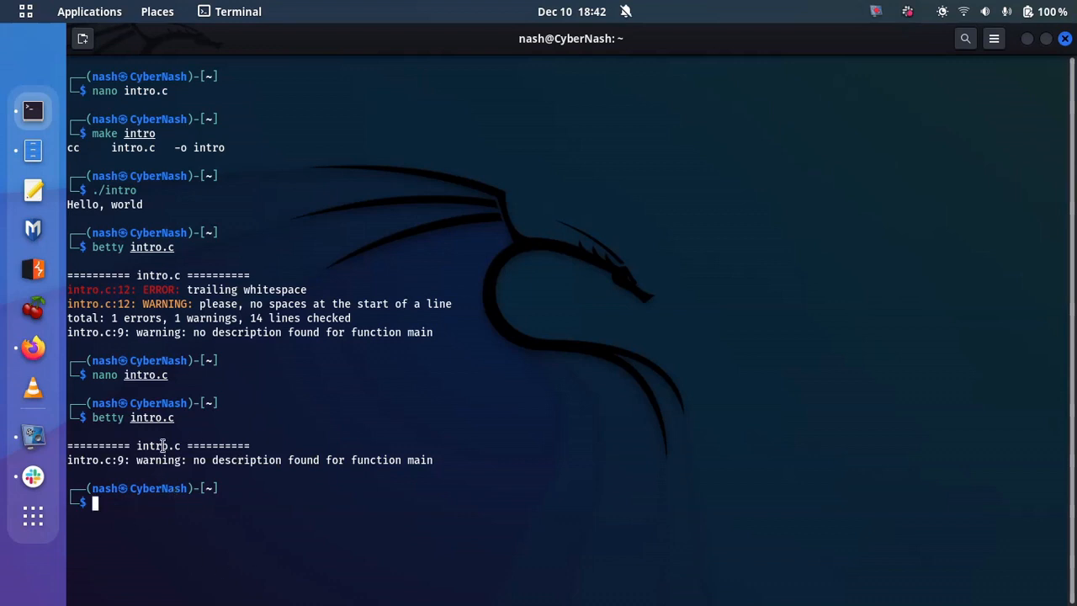
pyautogui.moveTo(254, 464)
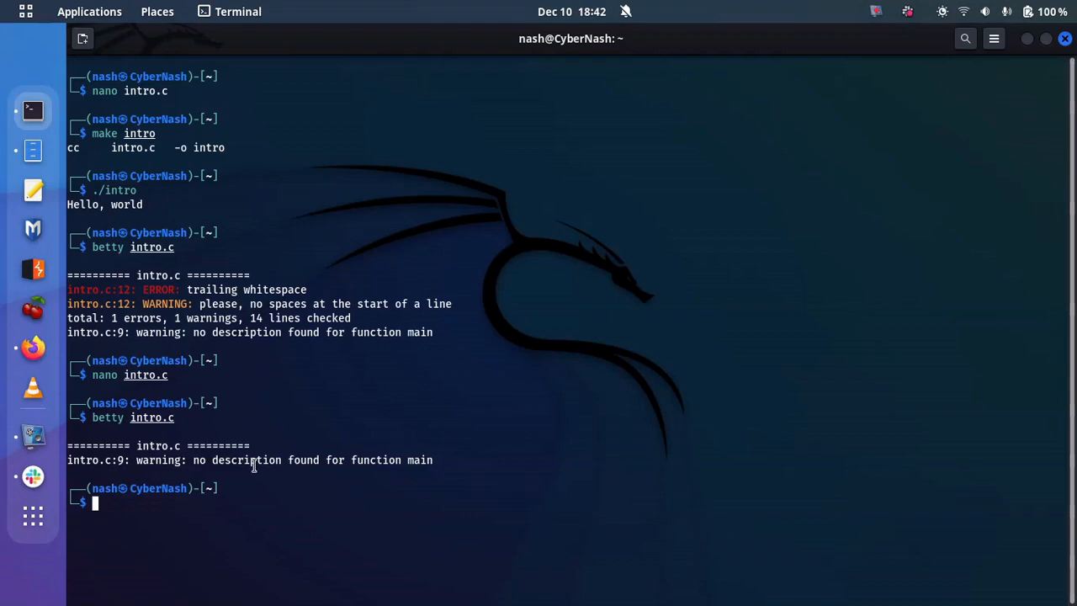